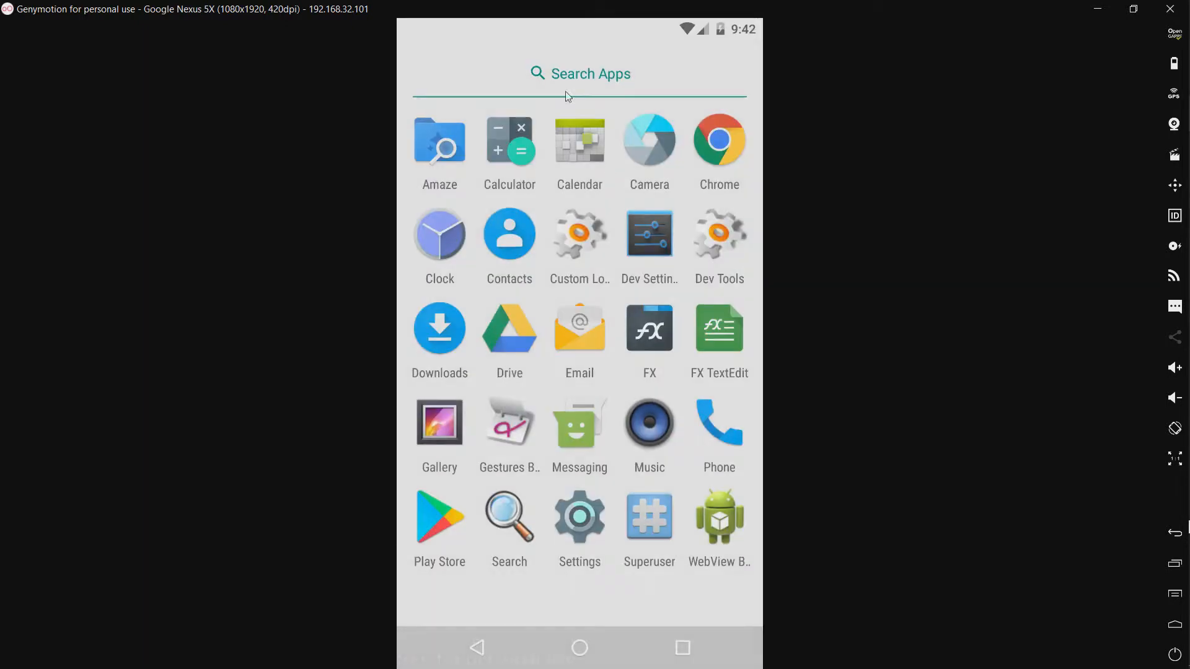
# Open the Amaze file manager to view Main Storage containing Skype-Free Calls.apk
pyautogui.click(439, 144)
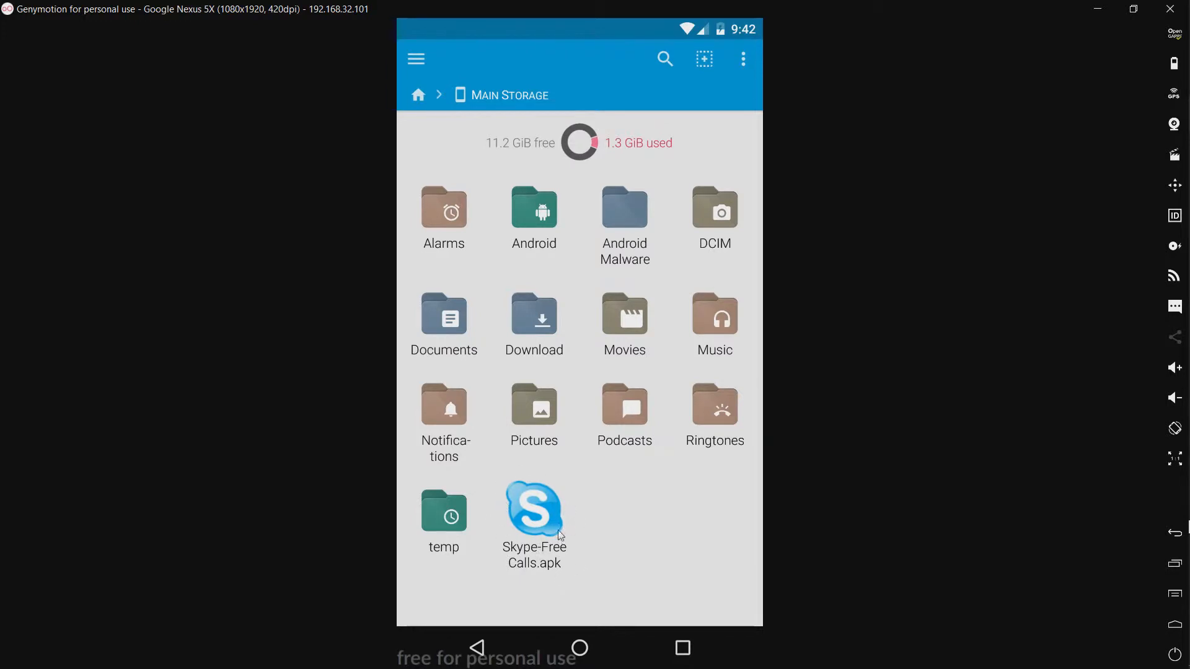
pyautogui.moveTo(548, 493)
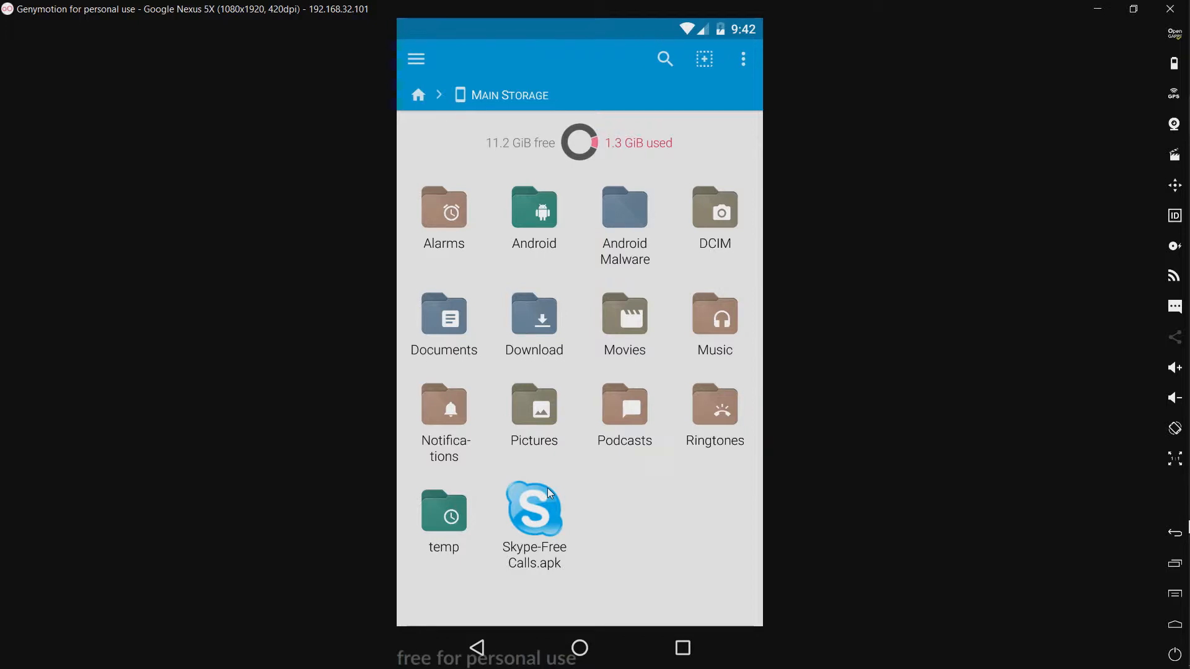
pyautogui.moveTo(558, 528)
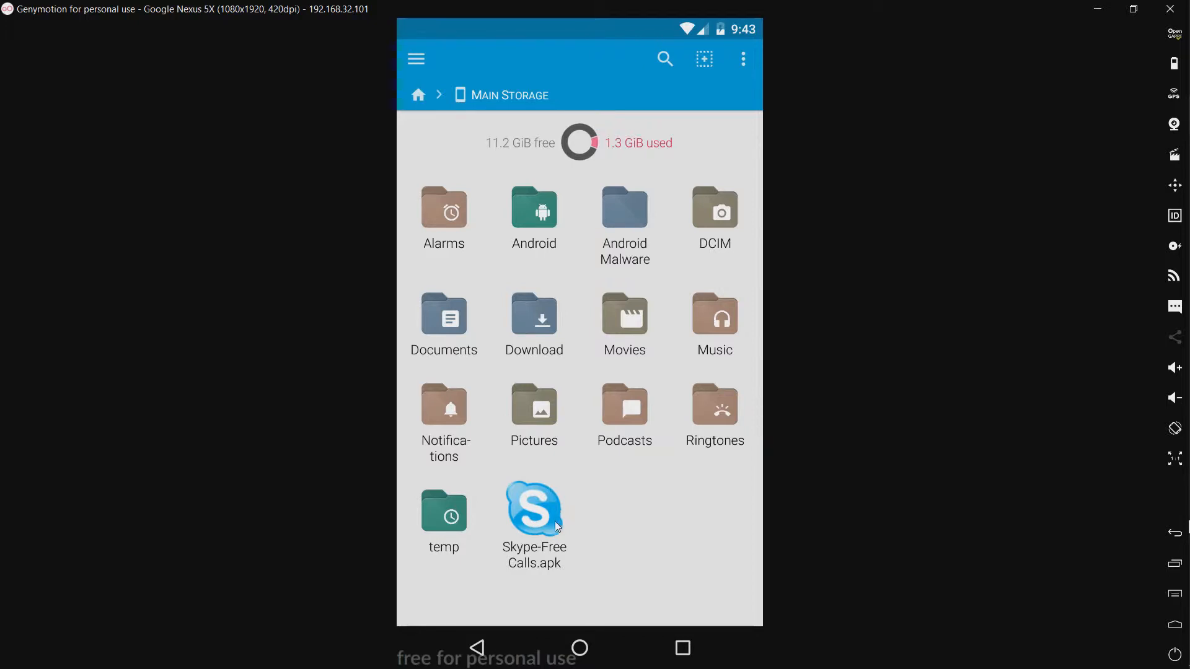
# Launch Skype-Free Calls.apk, revealing the Android Defender installer and its permissions list
pyautogui.click(534, 508)
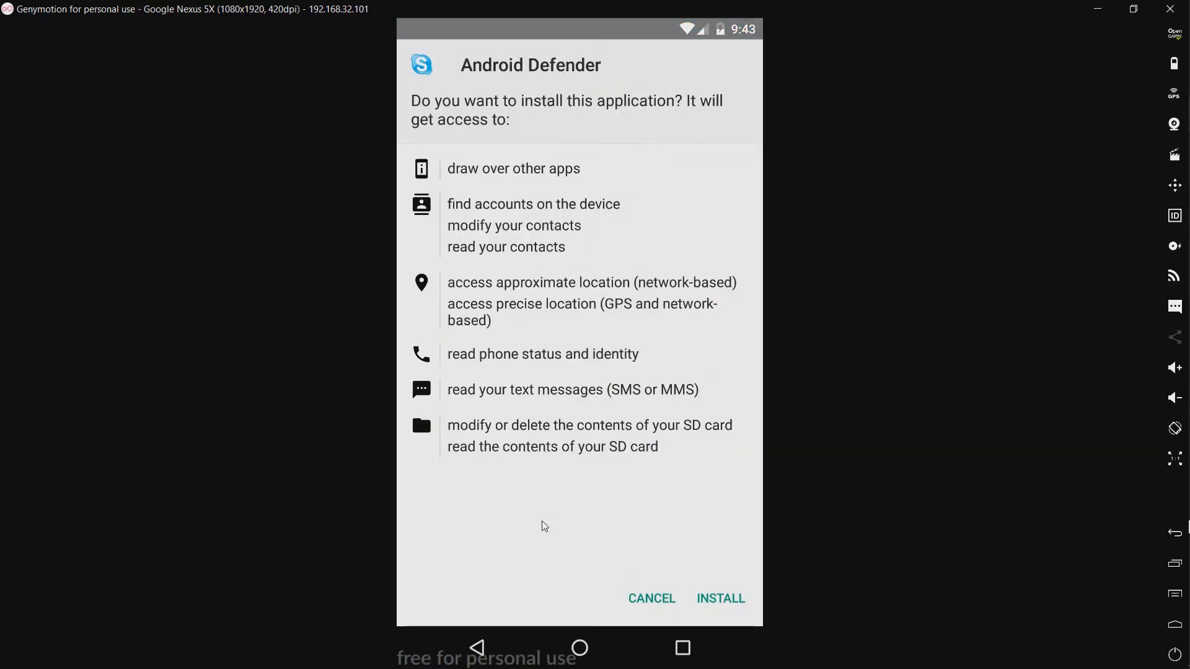
pyautogui.moveTo(549, 217)
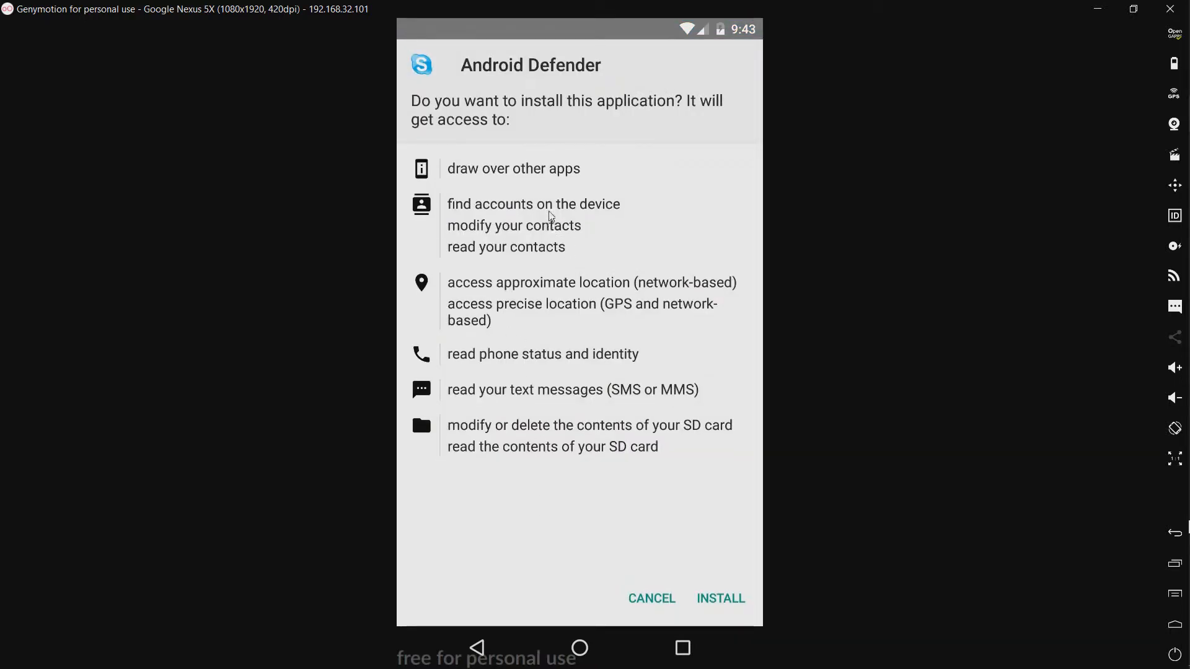
pyautogui.moveTo(558, 212)
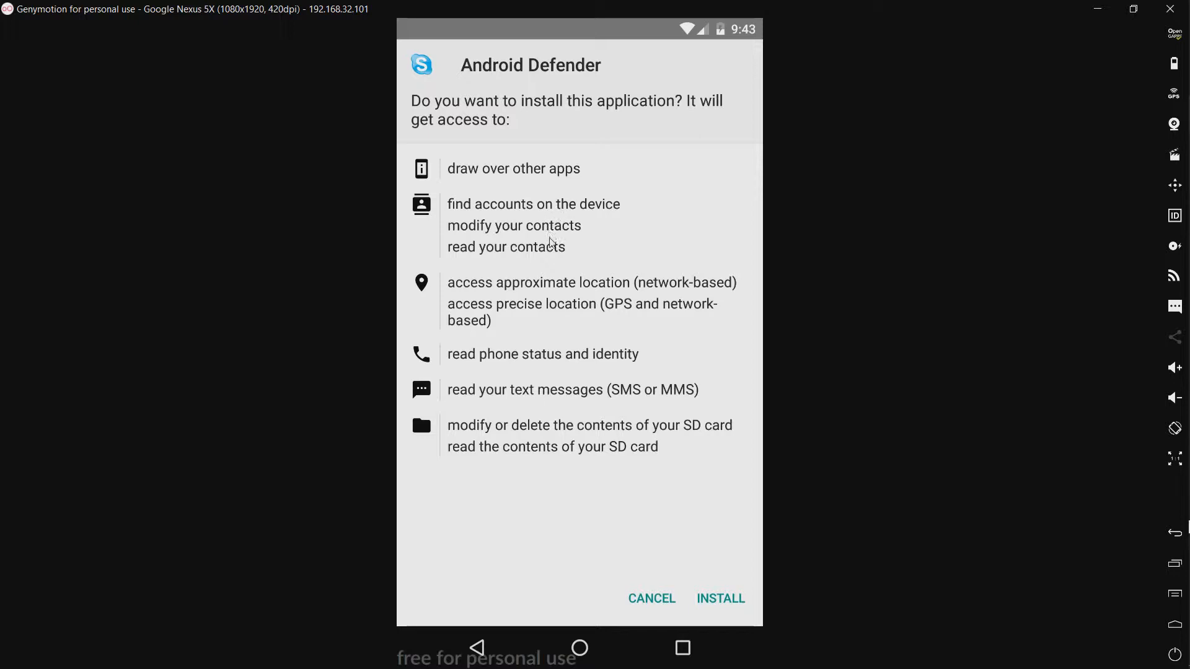
pyautogui.moveTo(570, 319)
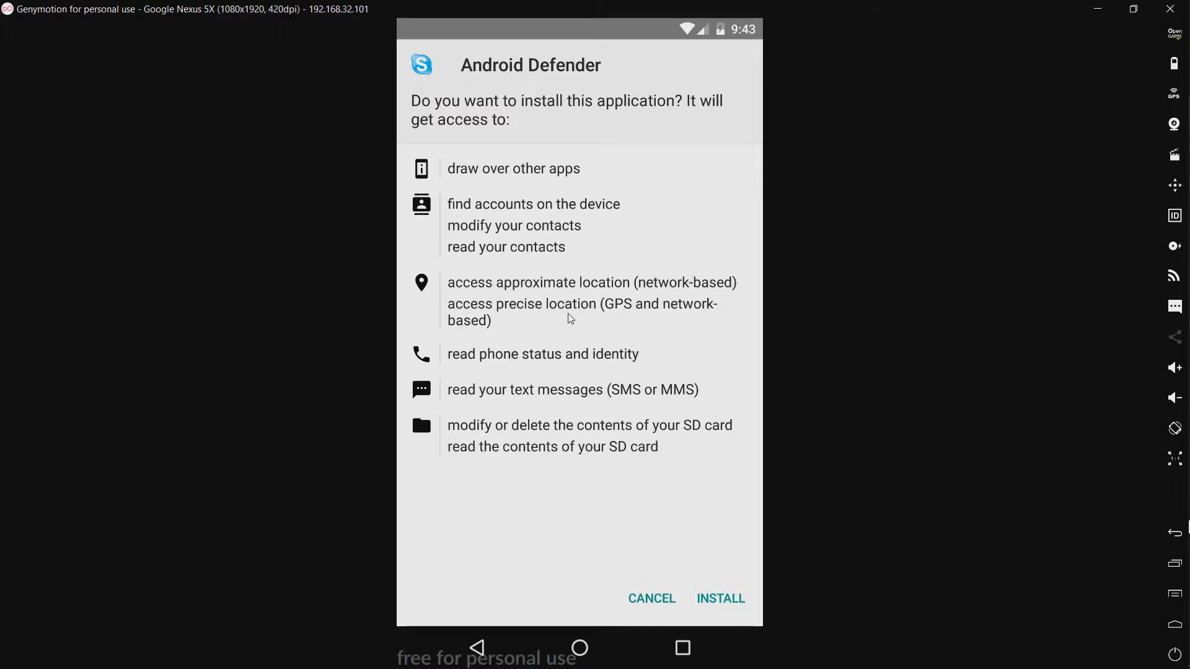
pyautogui.moveTo(598, 426)
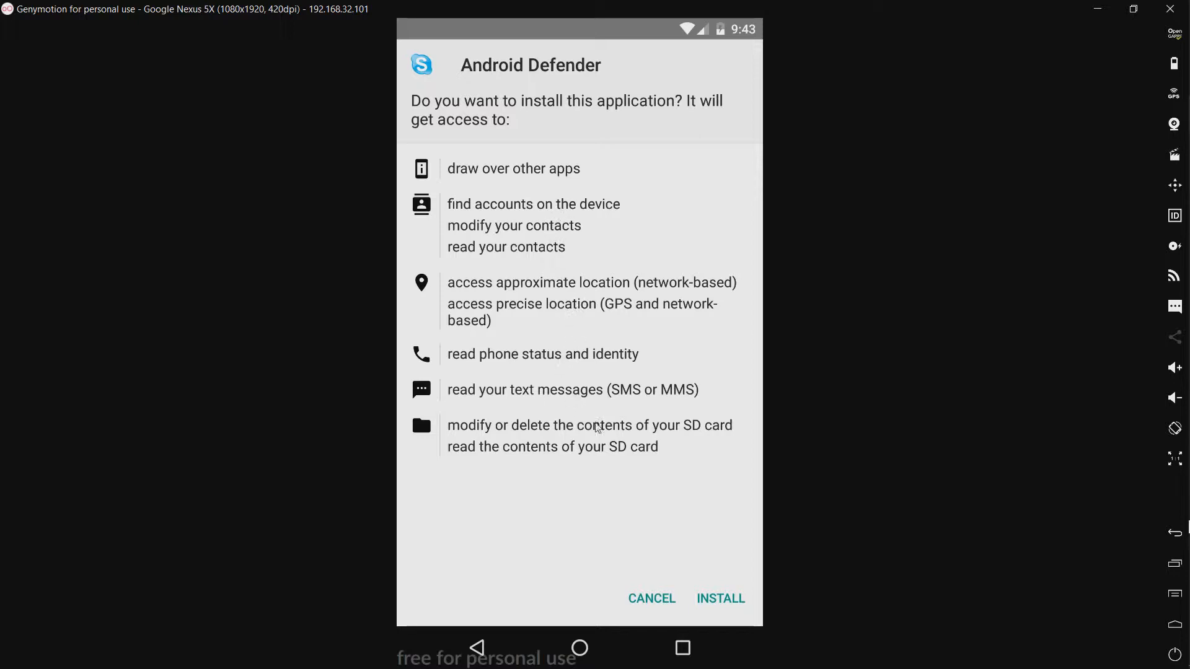
pyautogui.moveTo(633, 433)
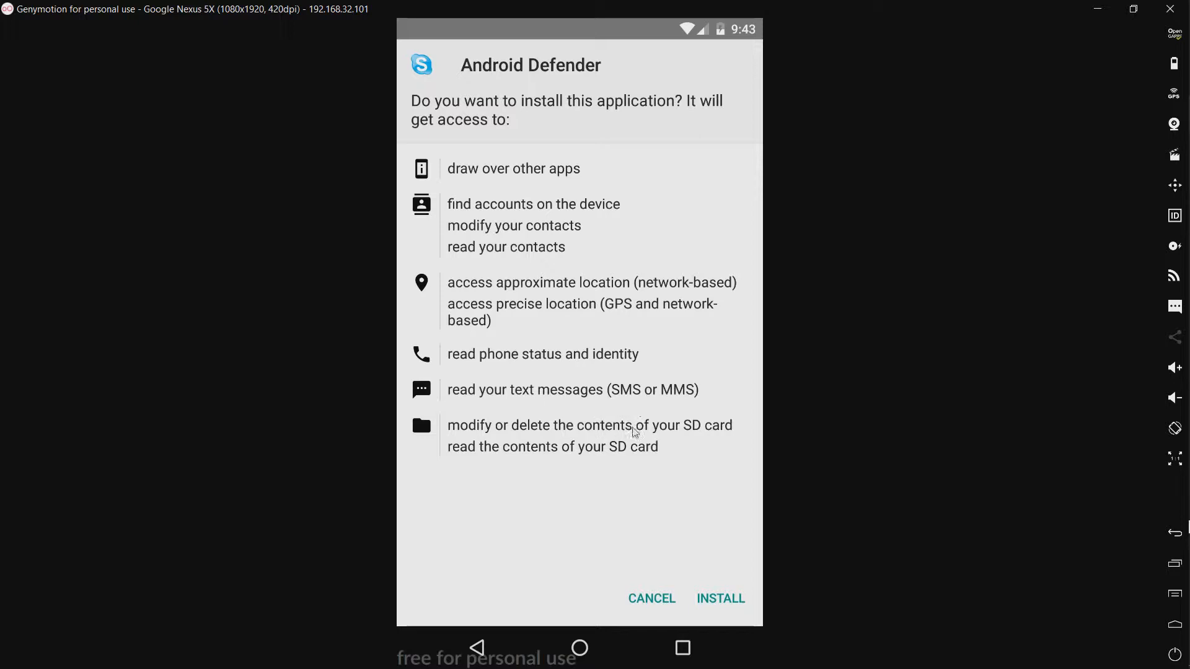
pyautogui.moveTo(635, 438)
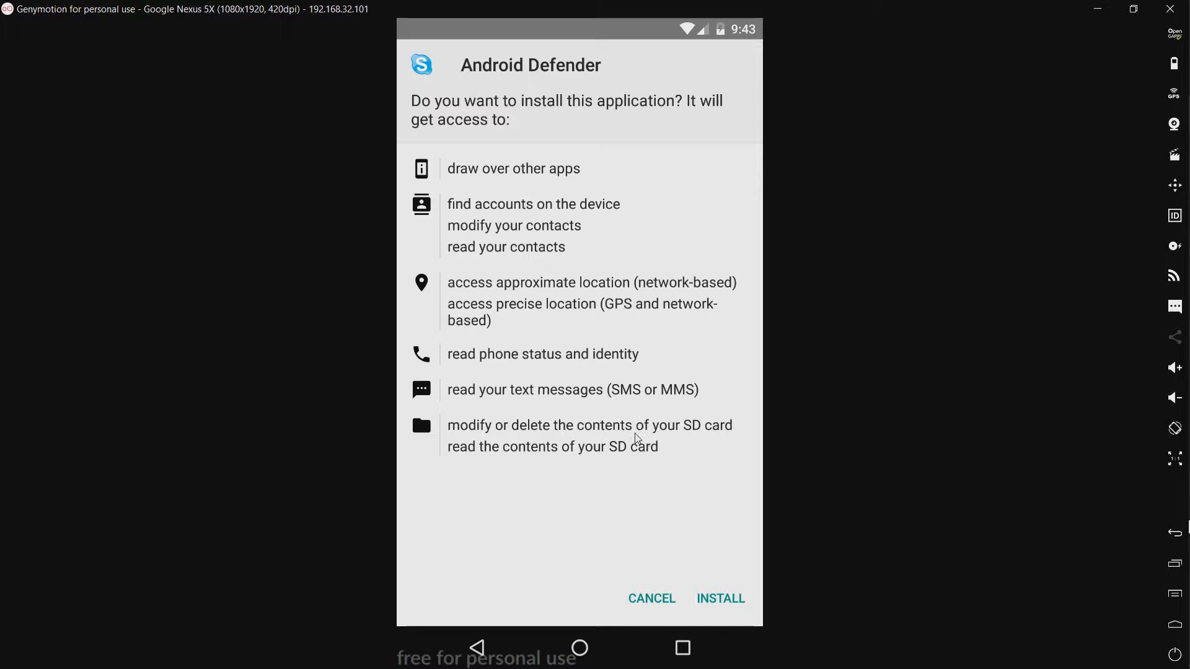
pyautogui.moveTo(638, 439)
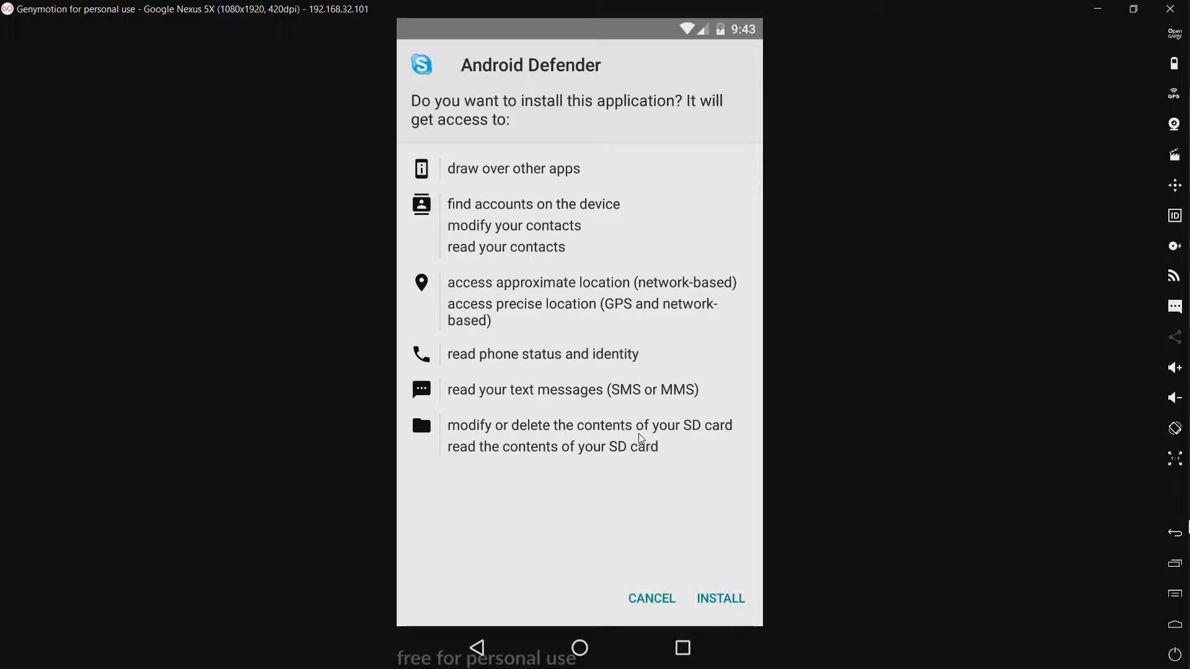
pyautogui.moveTo(650, 442)
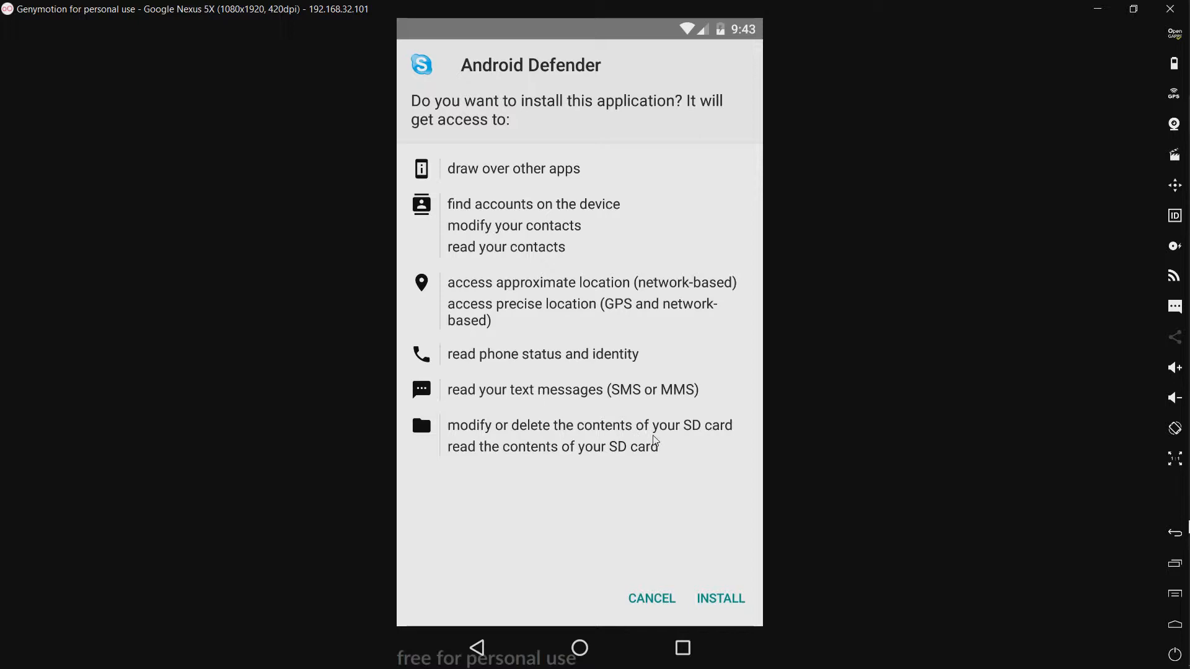
pyautogui.moveTo(666, 452)
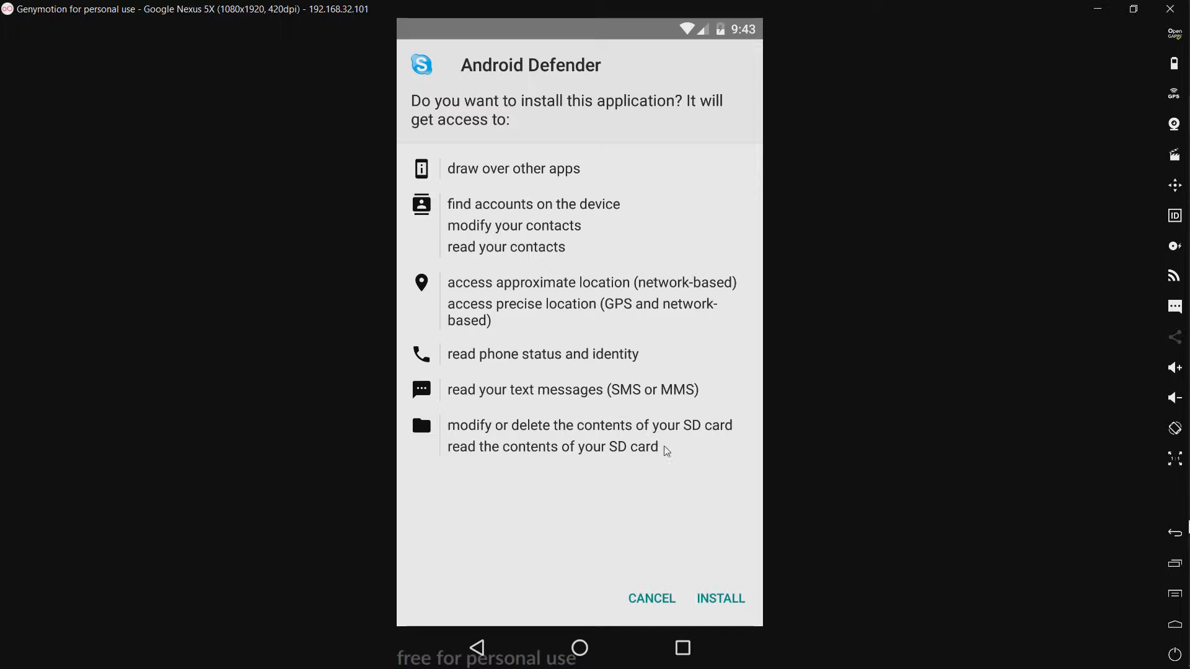
# Accept the permissions and install the disguised Android Defender package until 'App installed.'
pyautogui.click(719, 598)
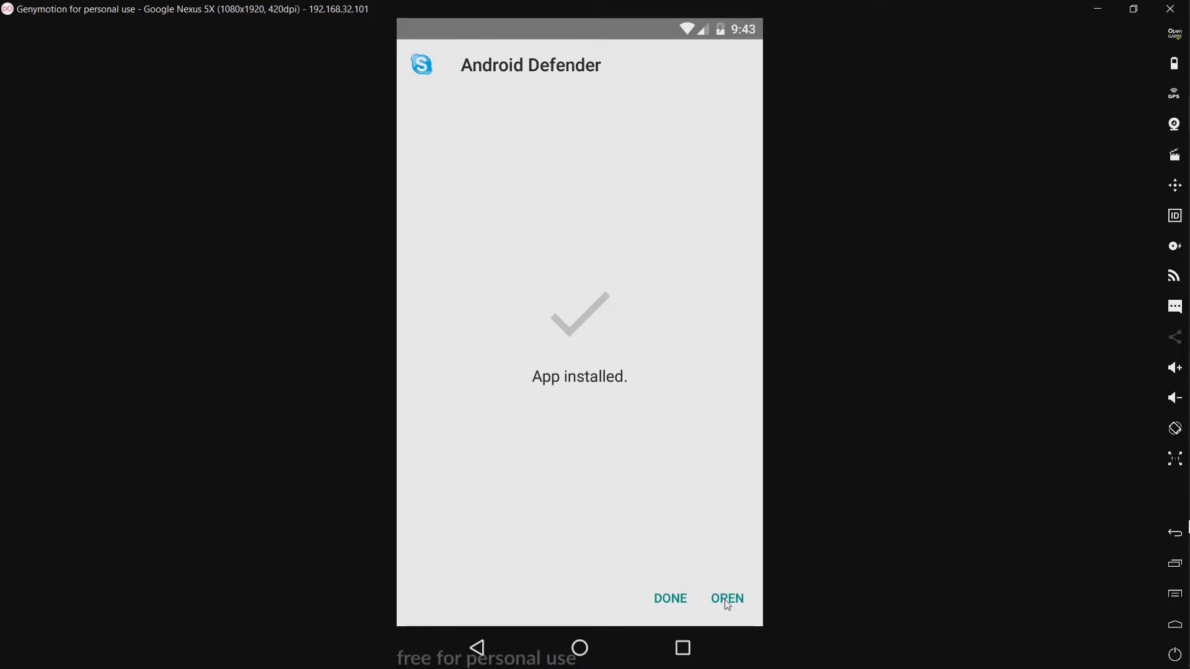
pyautogui.moveTo(717, 579)
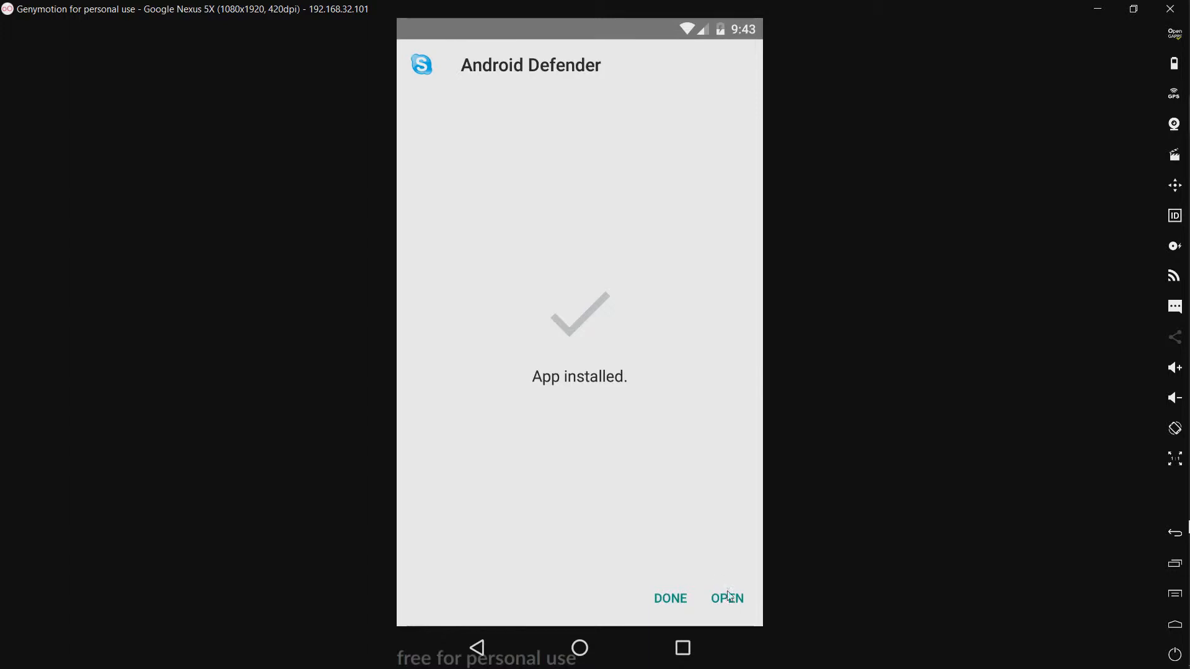
pyautogui.moveTo(734, 602)
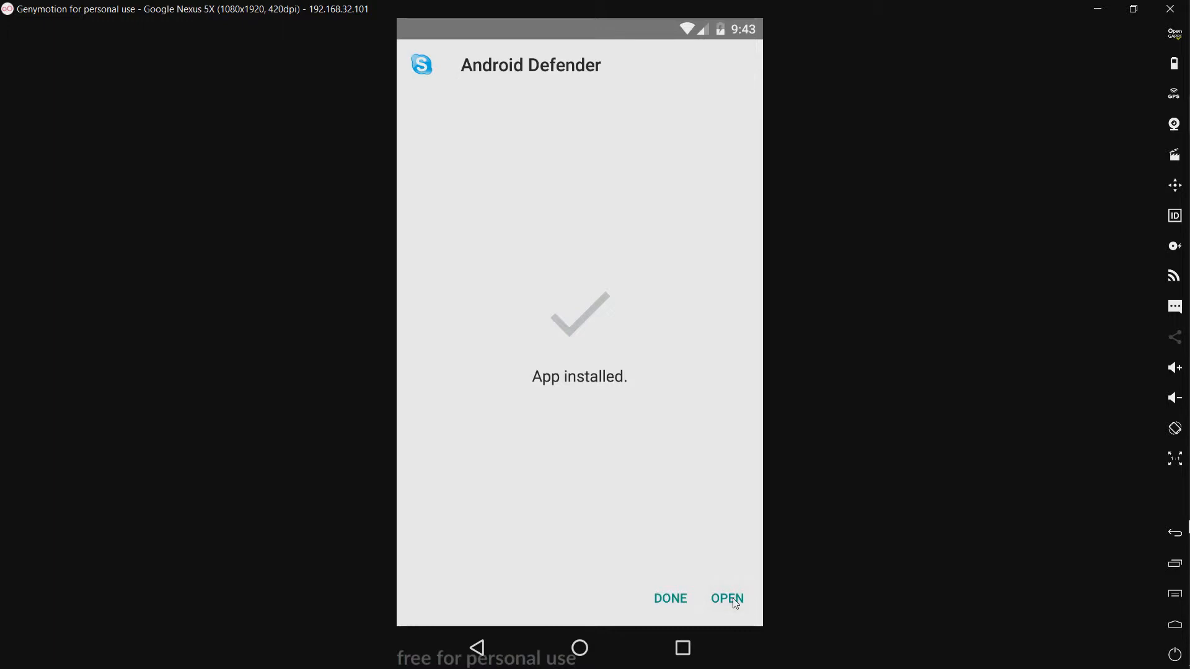
# Open the newly installed Android Defender, which requests device administrator activation
pyautogui.click(726, 598)
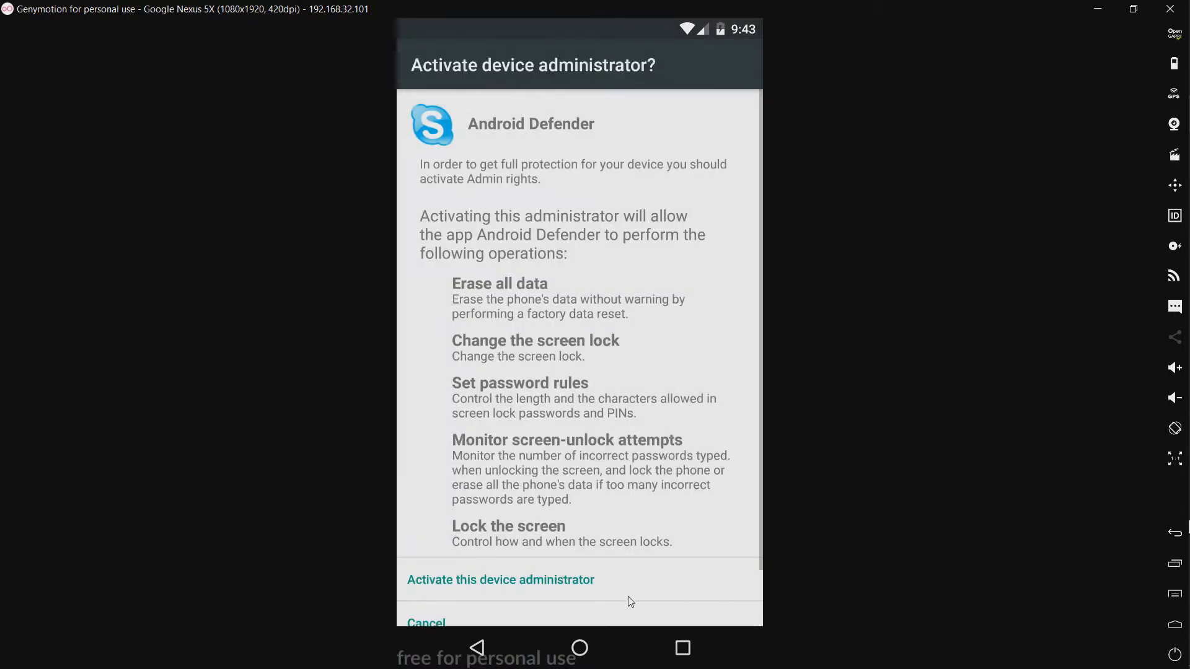
pyautogui.moveTo(594, 598)
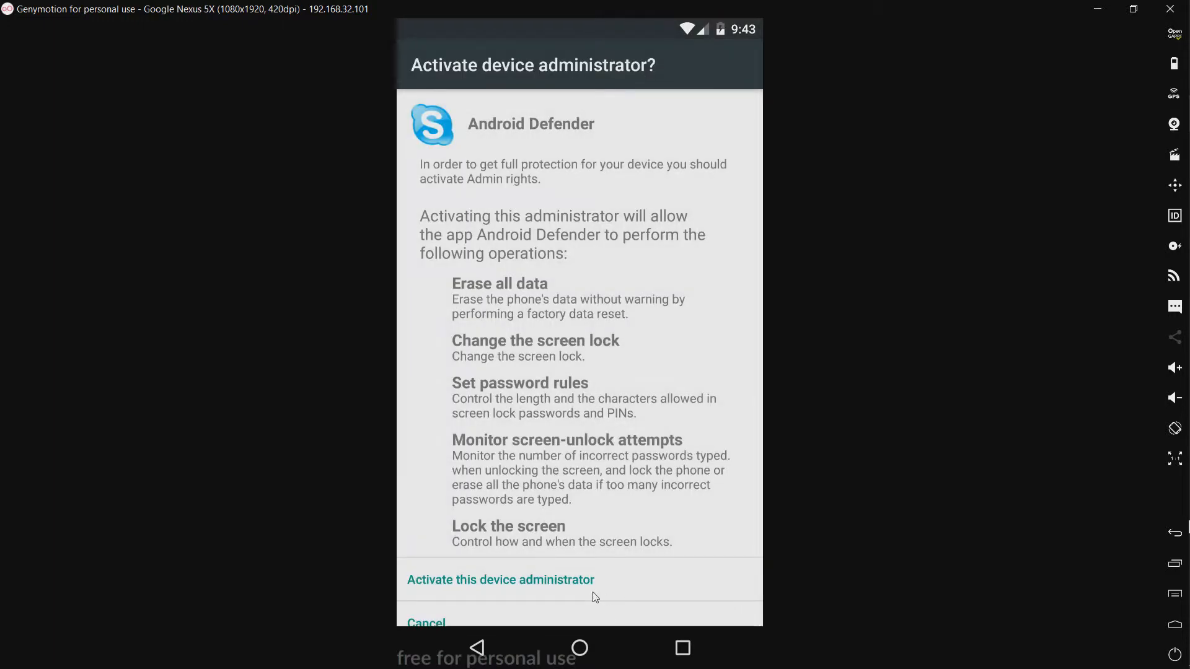
pyautogui.moveTo(499, 313)
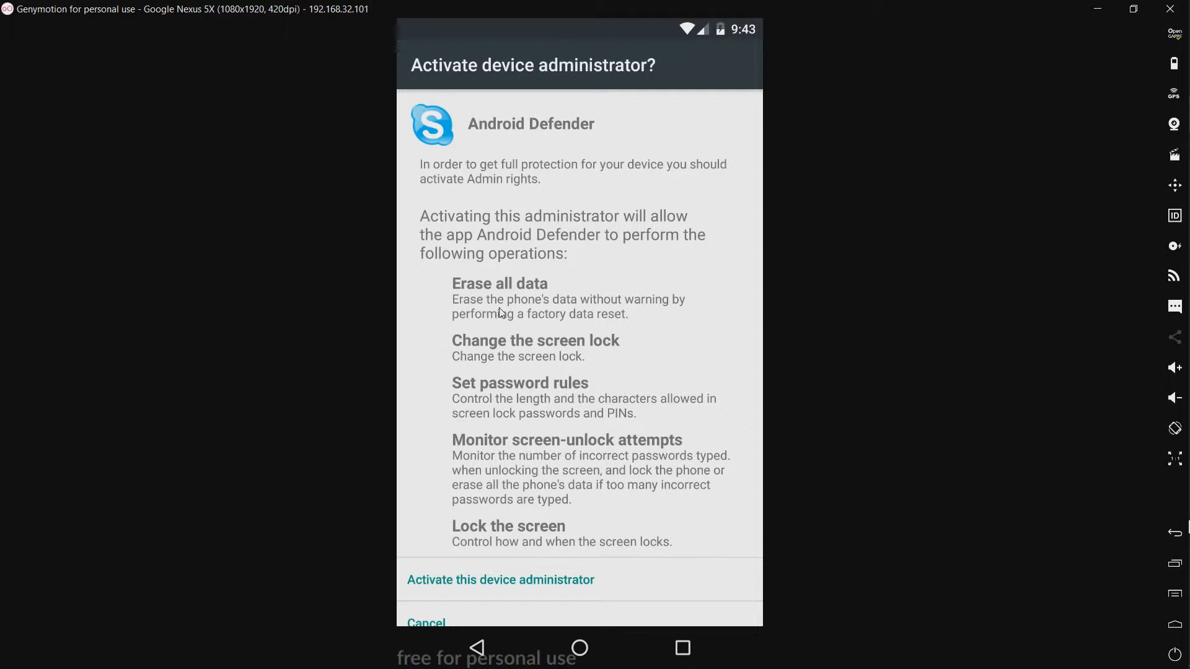
pyautogui.moveTo(513, 297)
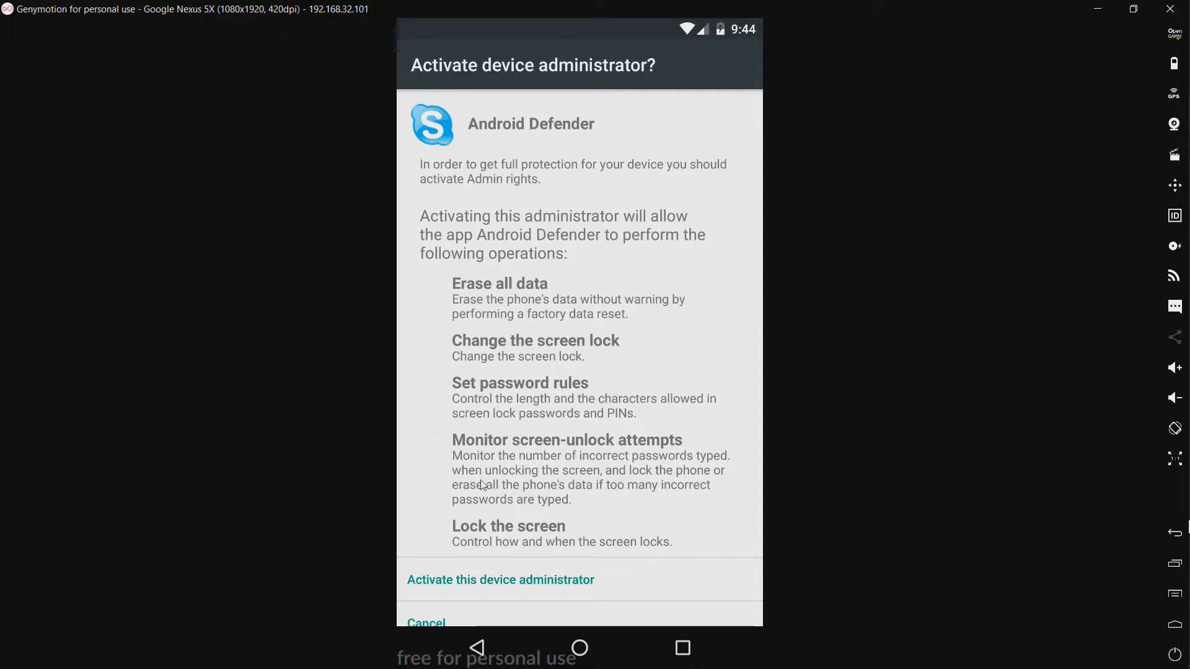
pyautogui.moveTo(522, 457)
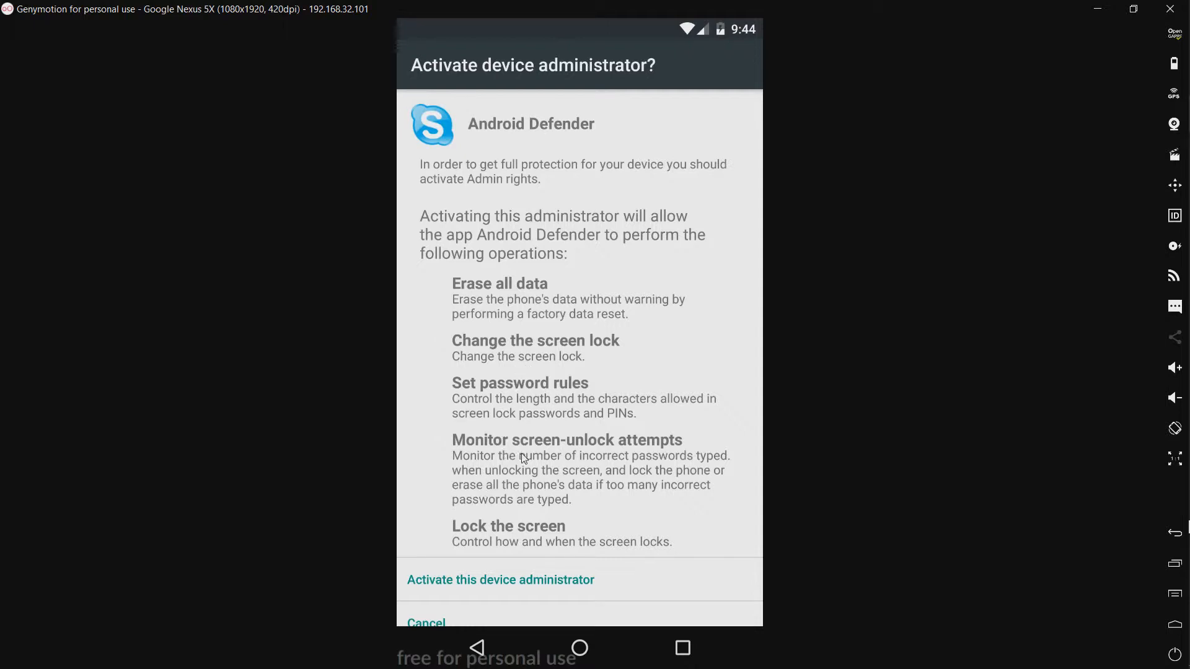
pyautogui.moveTo(541, 467)
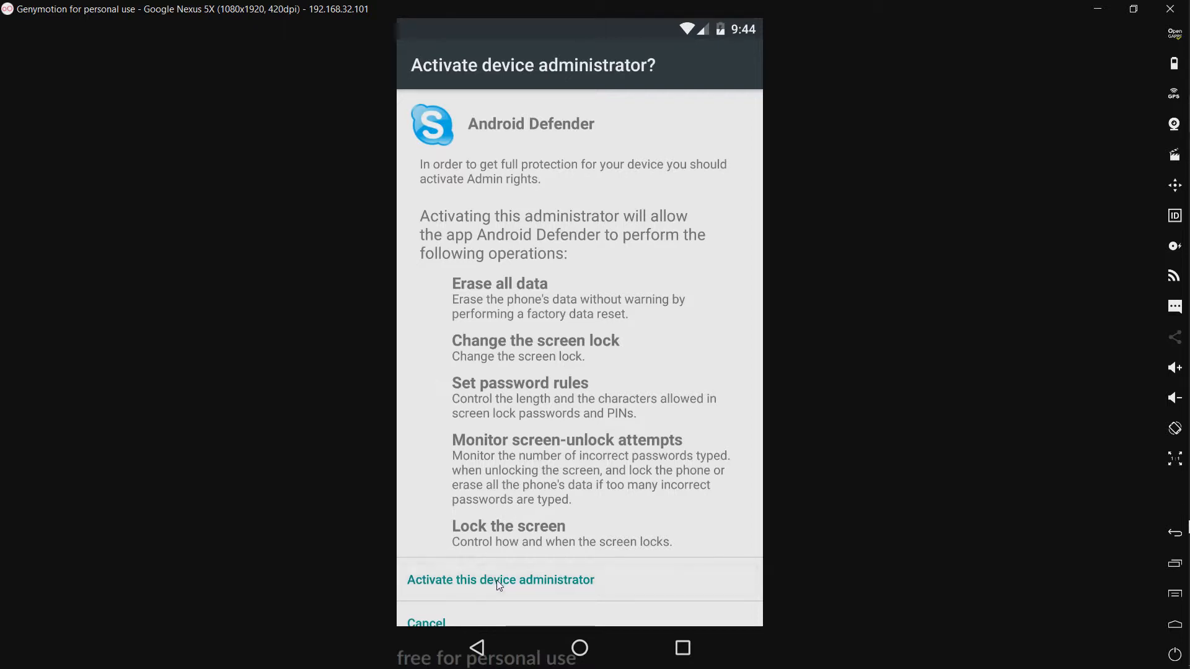
# Activate Android Defender as device administrator and let its scan report 14 critical threats
pyautogui.click(500, 580)
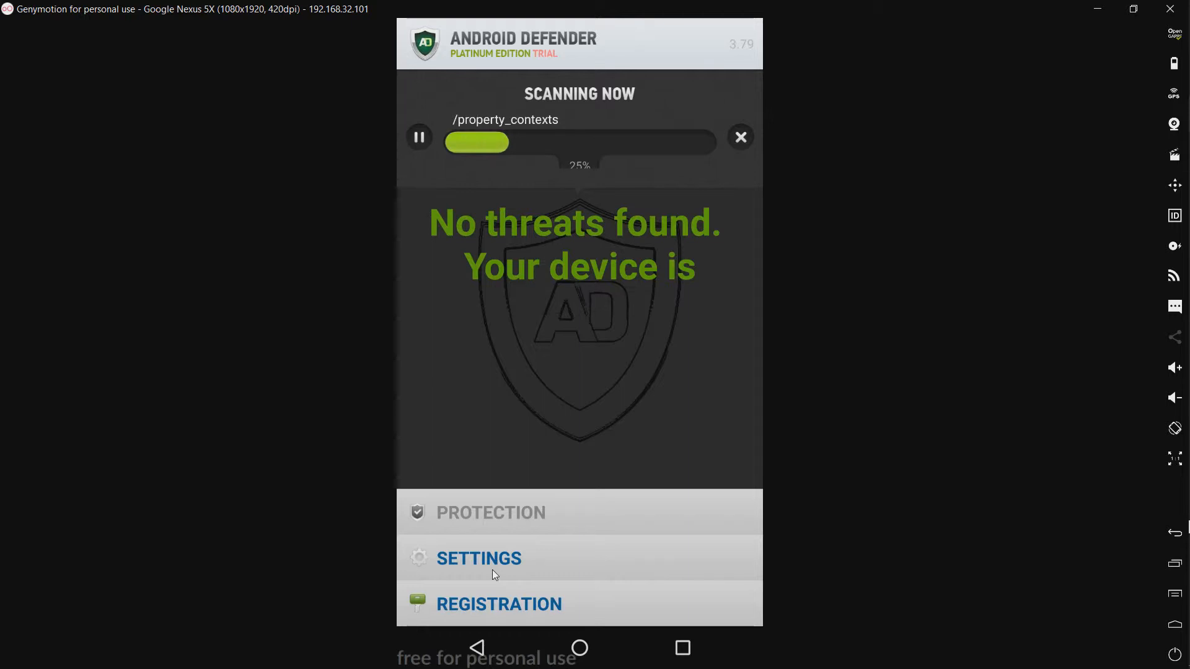
pyautogui.moveTo(556, 456)
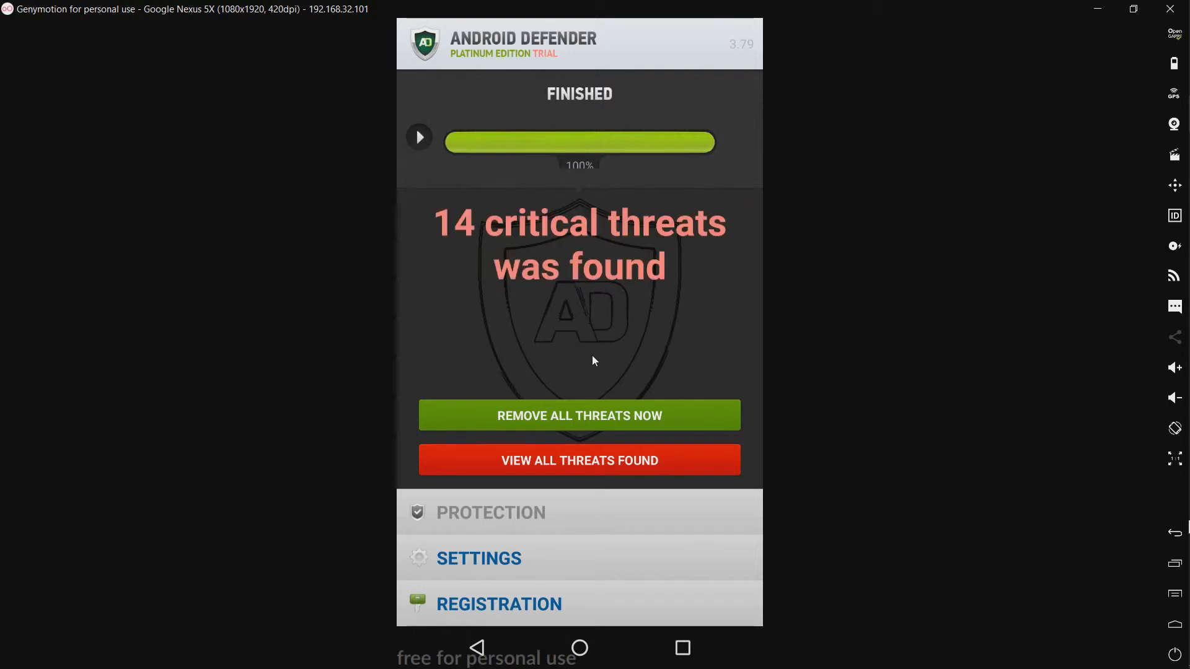
pyautogui.click(578, 460)
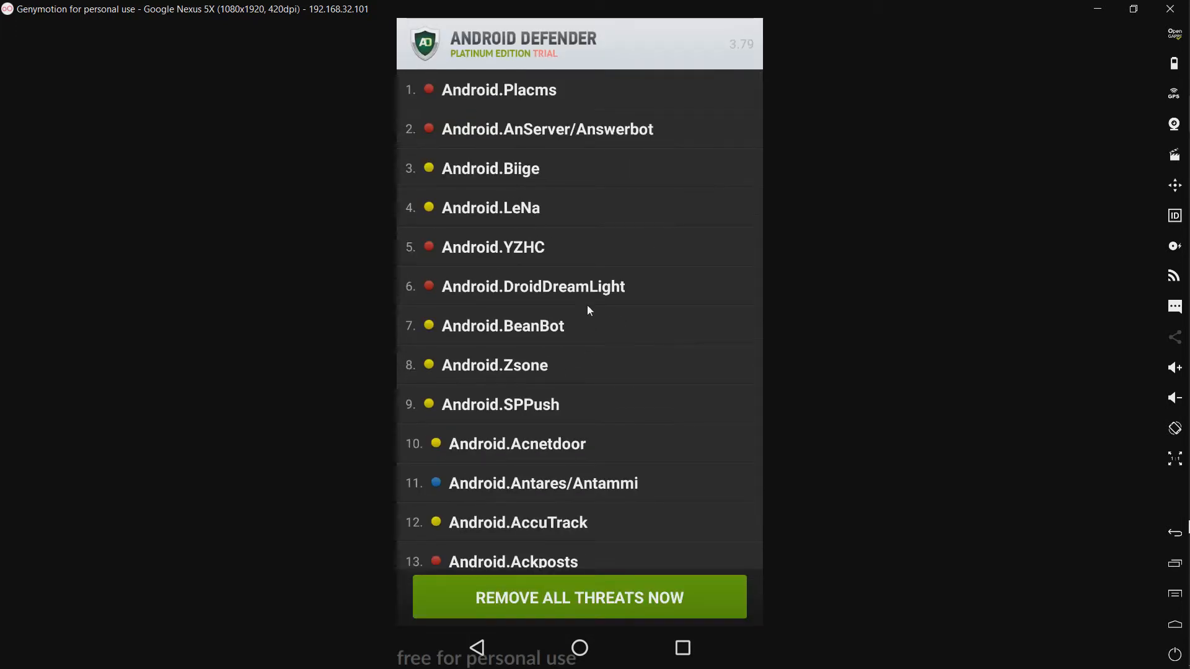
pyautogui.scroll(-3)
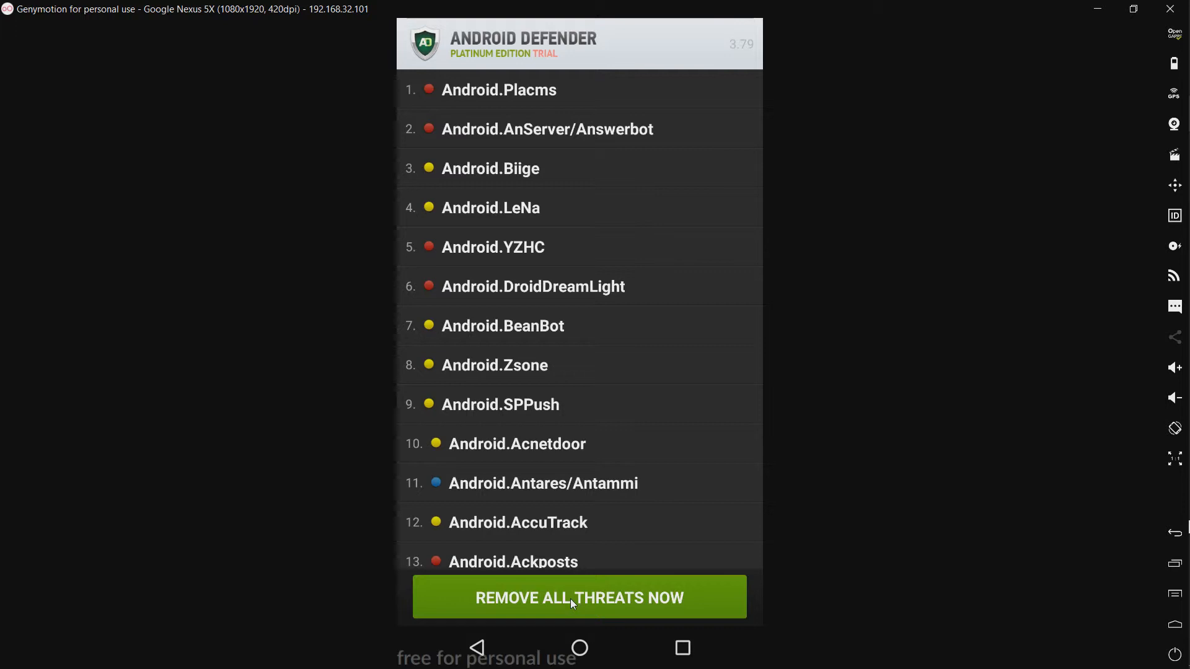
# Attempt Remove All Threats, submit an empty manual activation key, and dismiss the invalid-key message
pyautogui.click(579, 597)
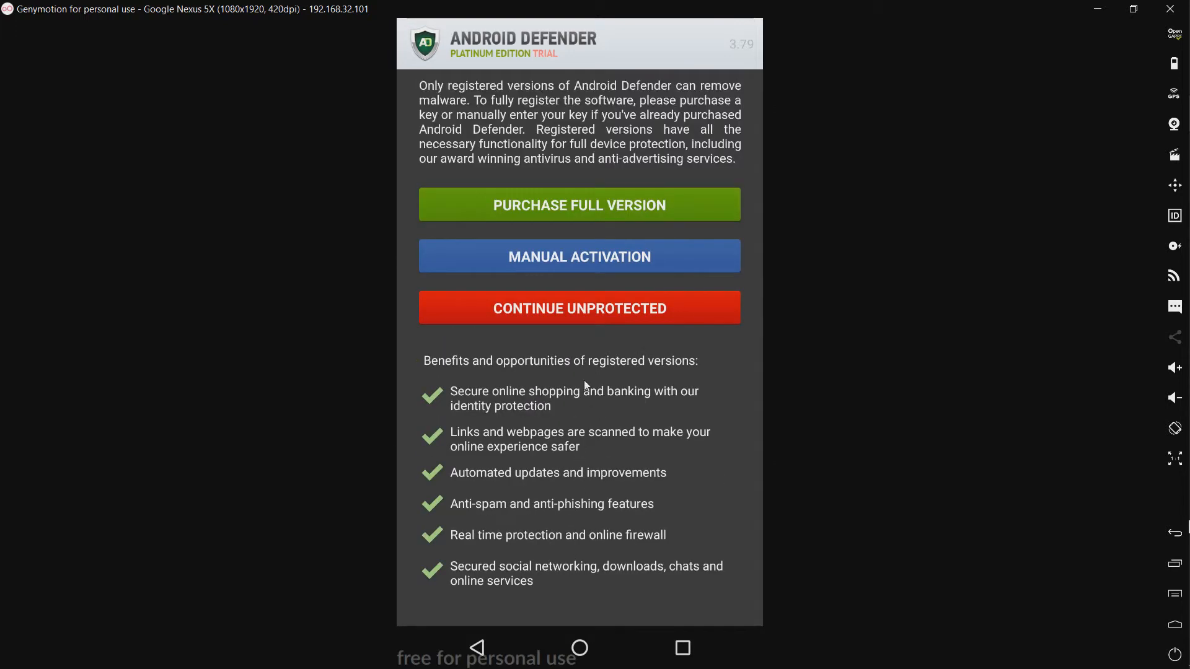
pyautogui.moveTo(644, 124)
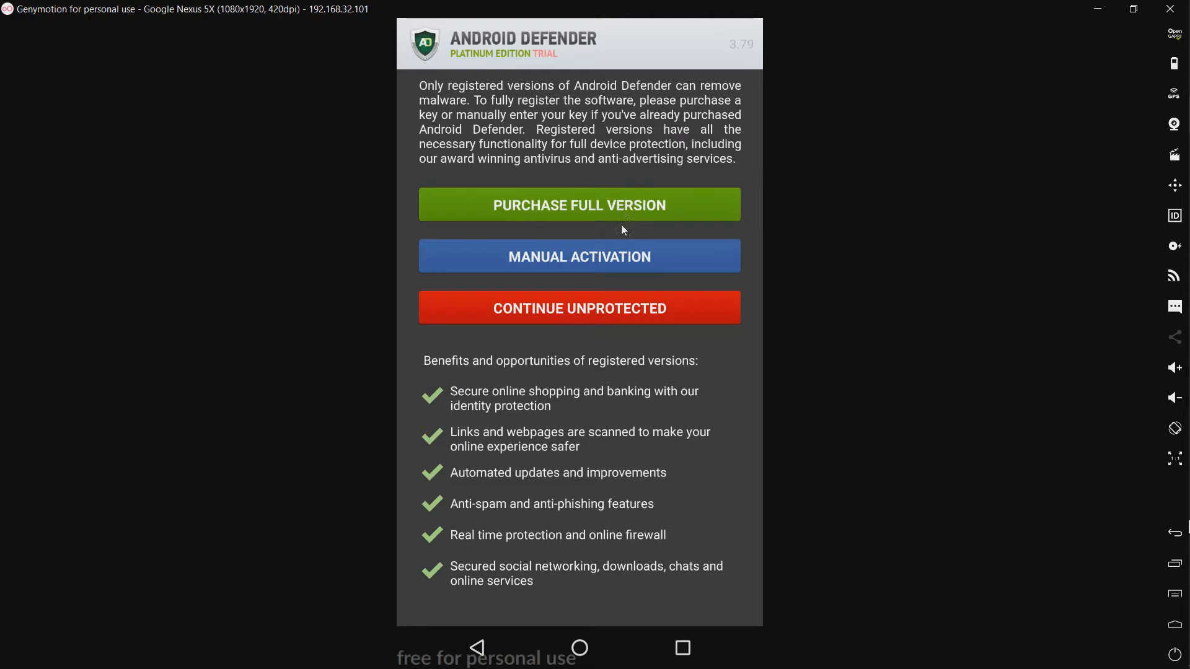
pyautogui.moveTo(595, 287)
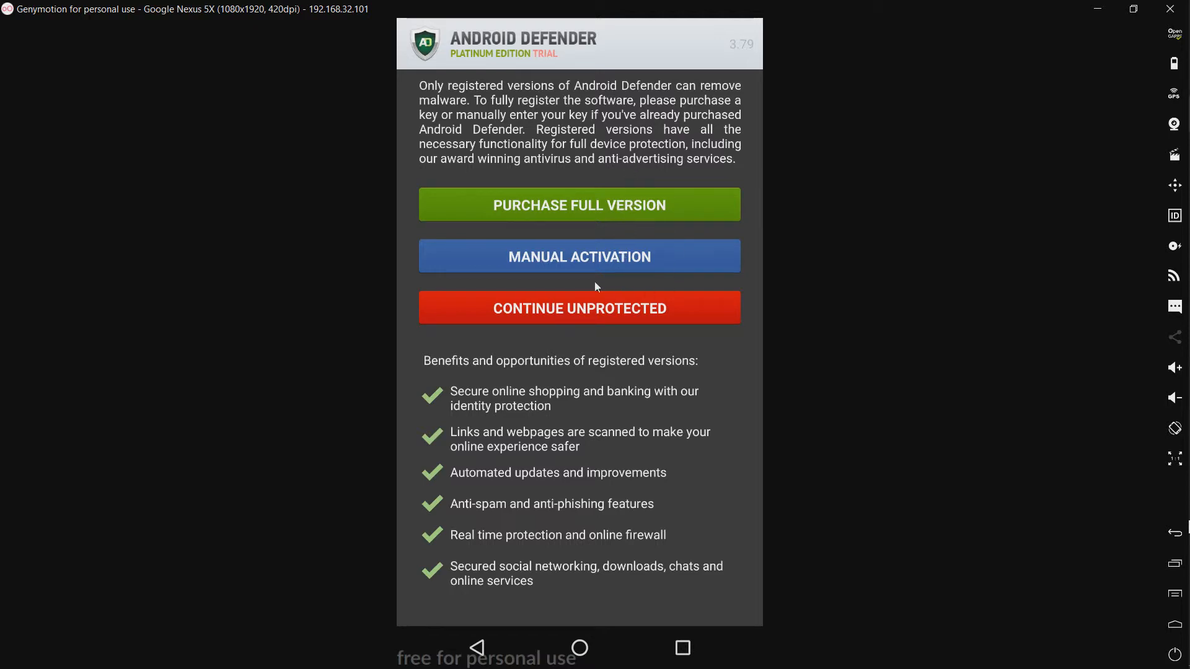
pyautogui.click(579, 256)
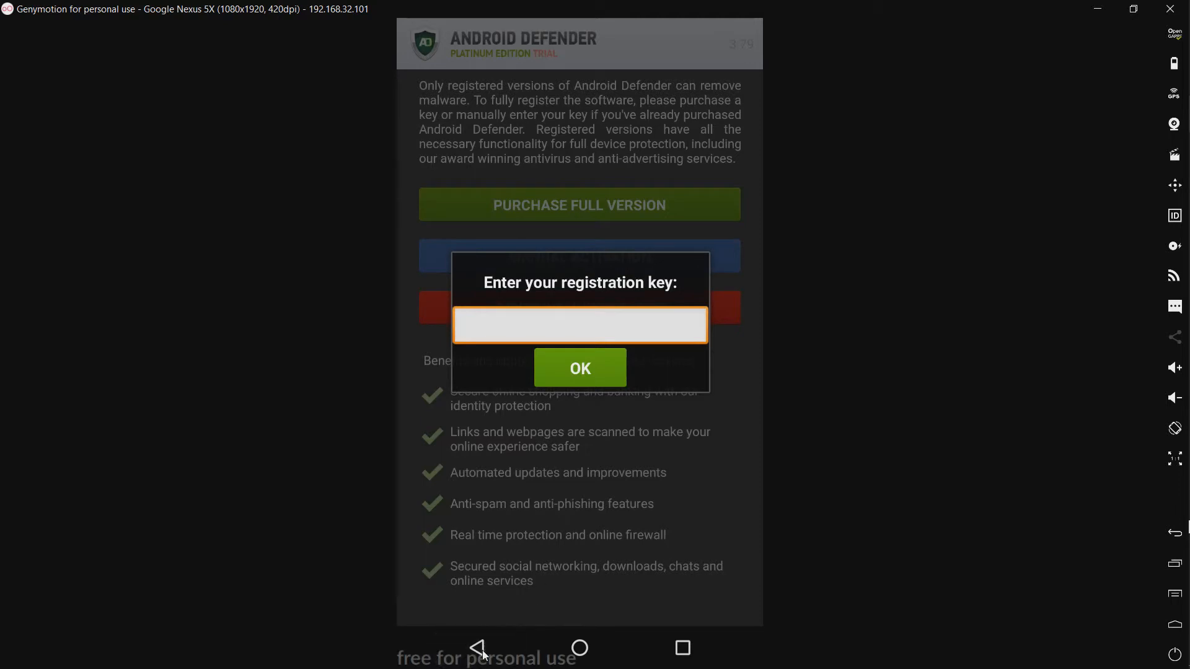
pyautogui.click(579, 368)
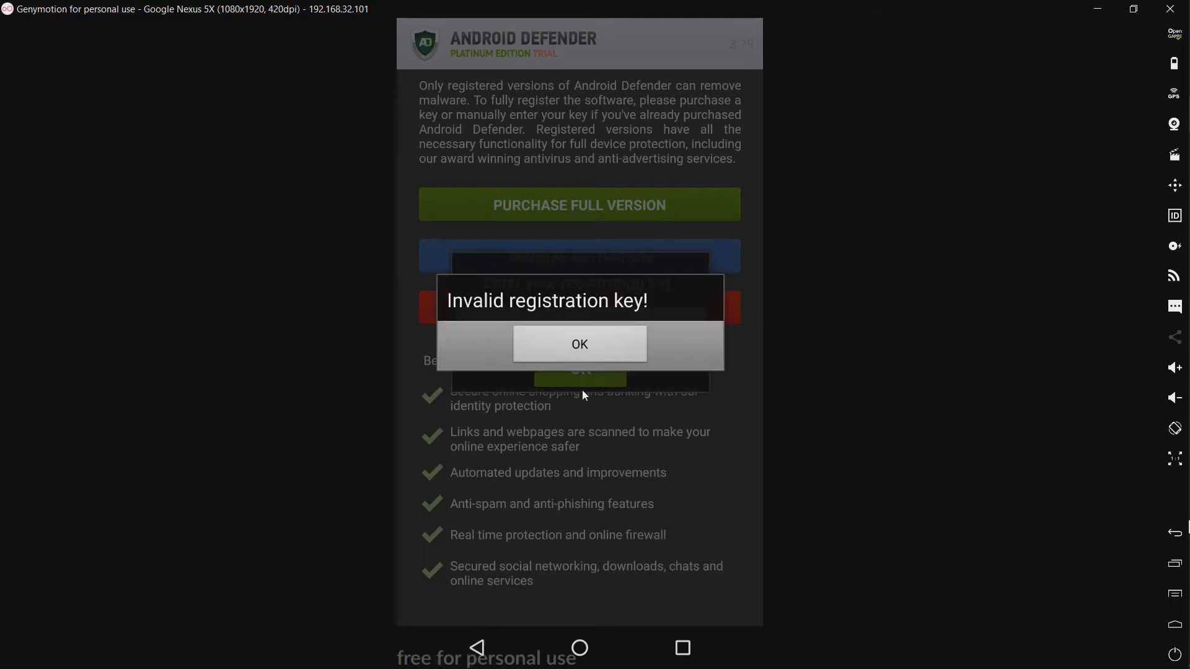
pyautogui.click(578, 344)
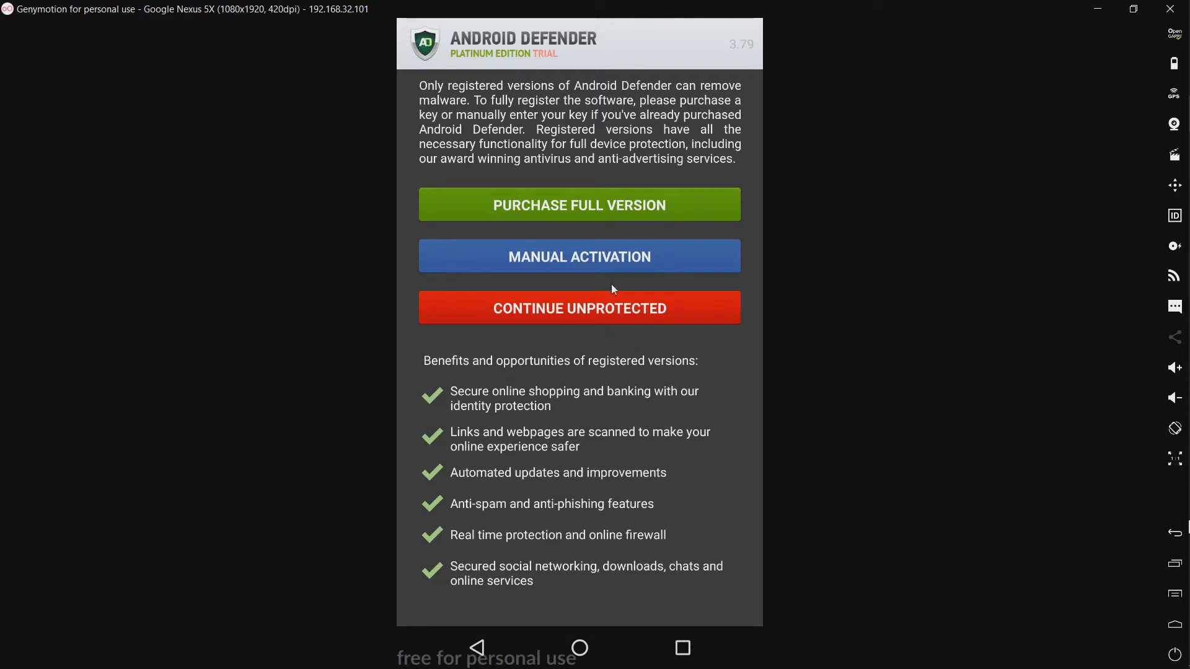
pyautogui.moveTo(607, 322)
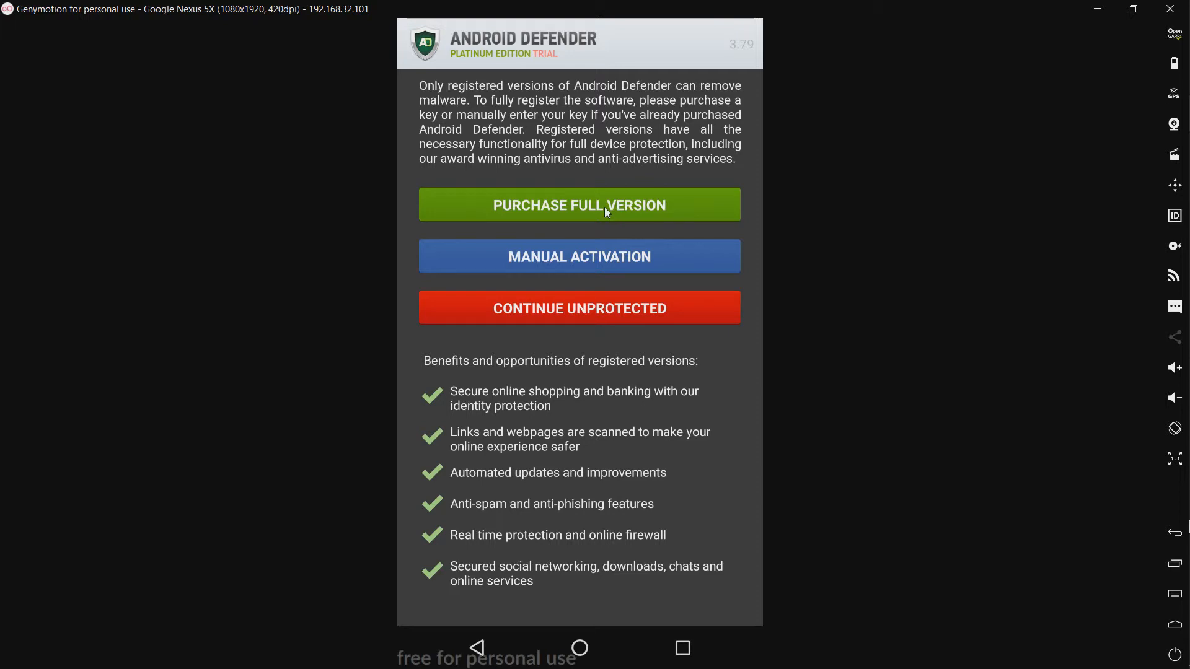
pyautogui.click(578, 204)
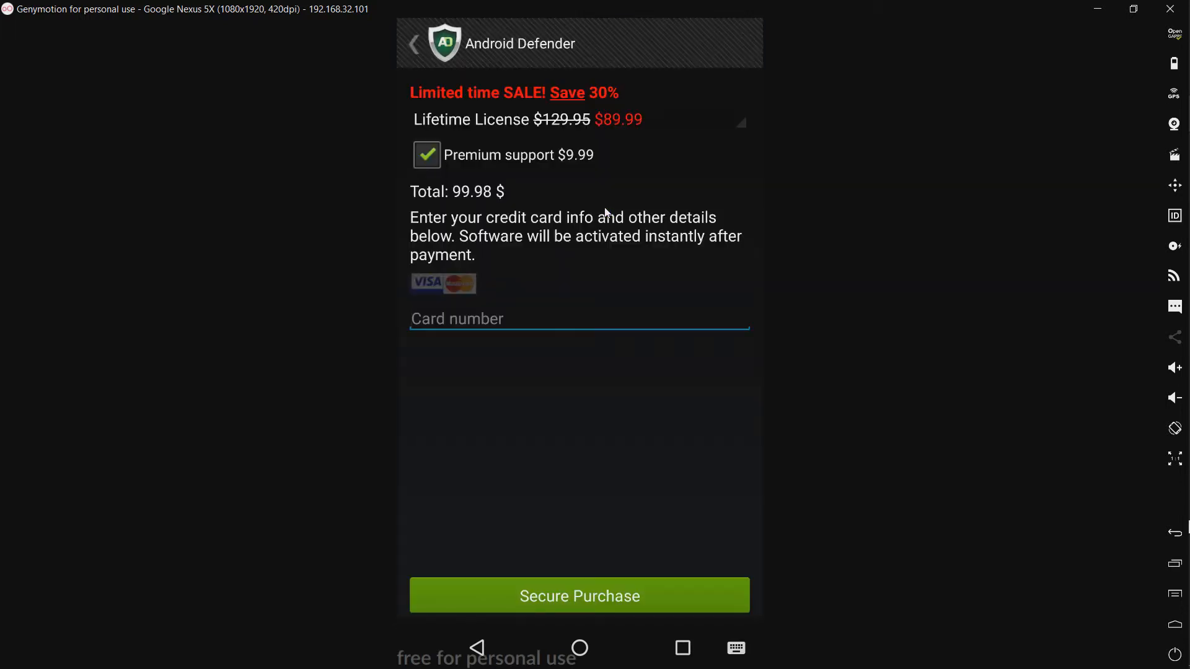
pyautogui.moveTo(603, 142)
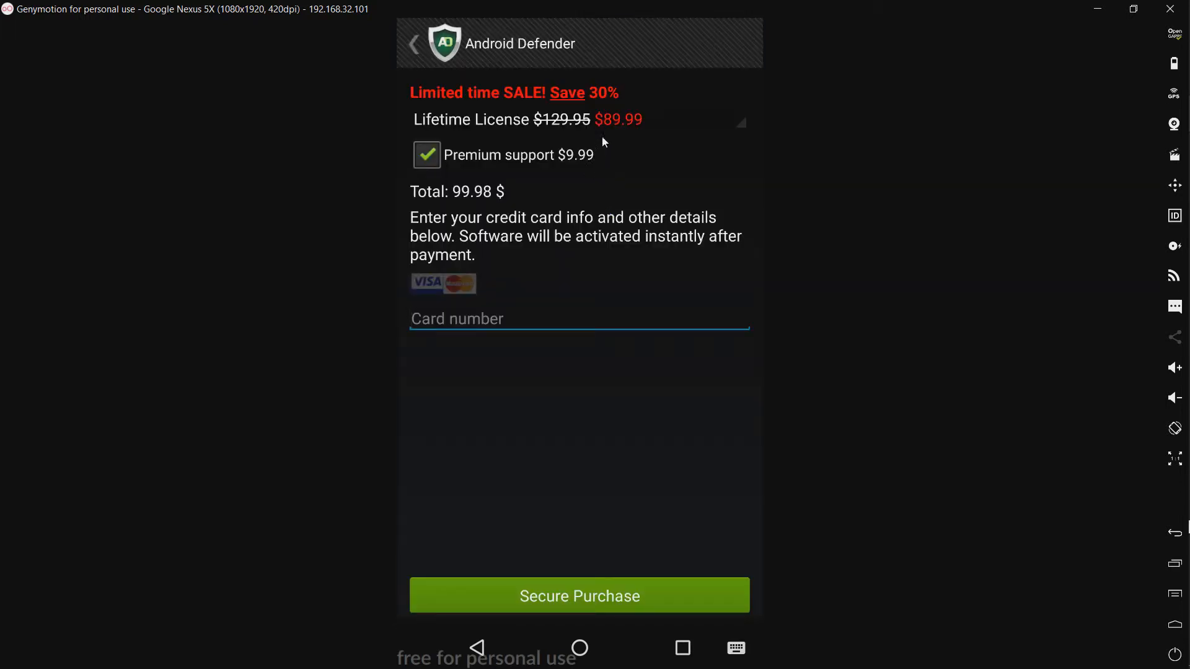
pyautogui.moveTo(615, 135)
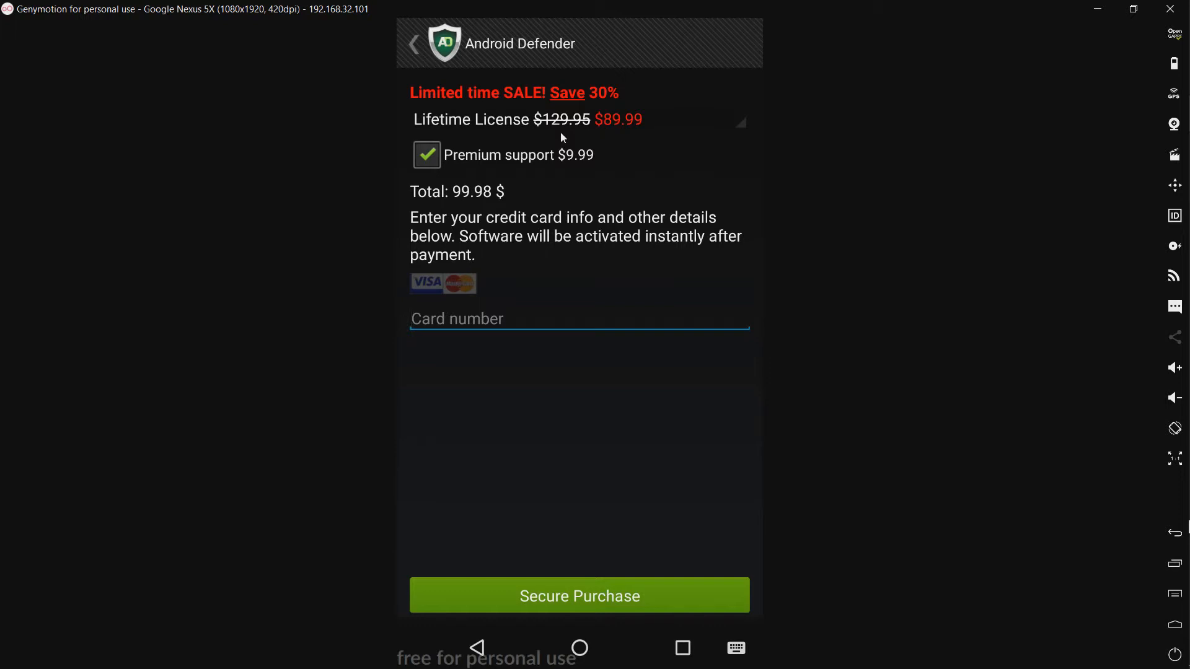
pyautogui.moveTo(538, 160)
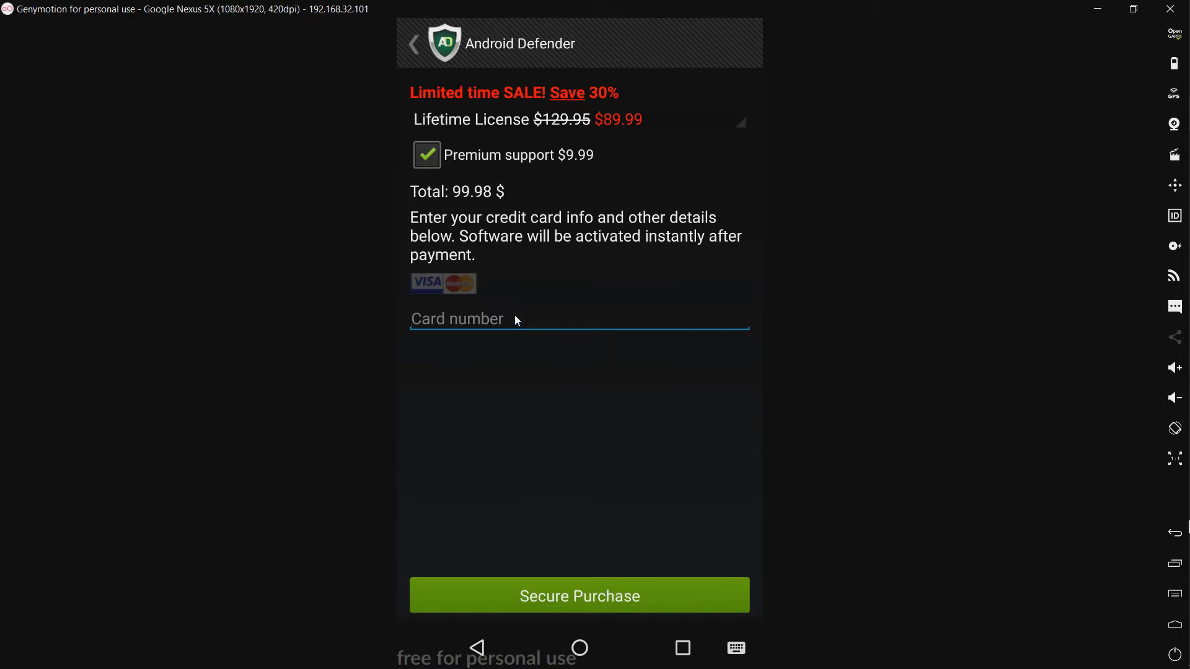
pyautogui.write('5')
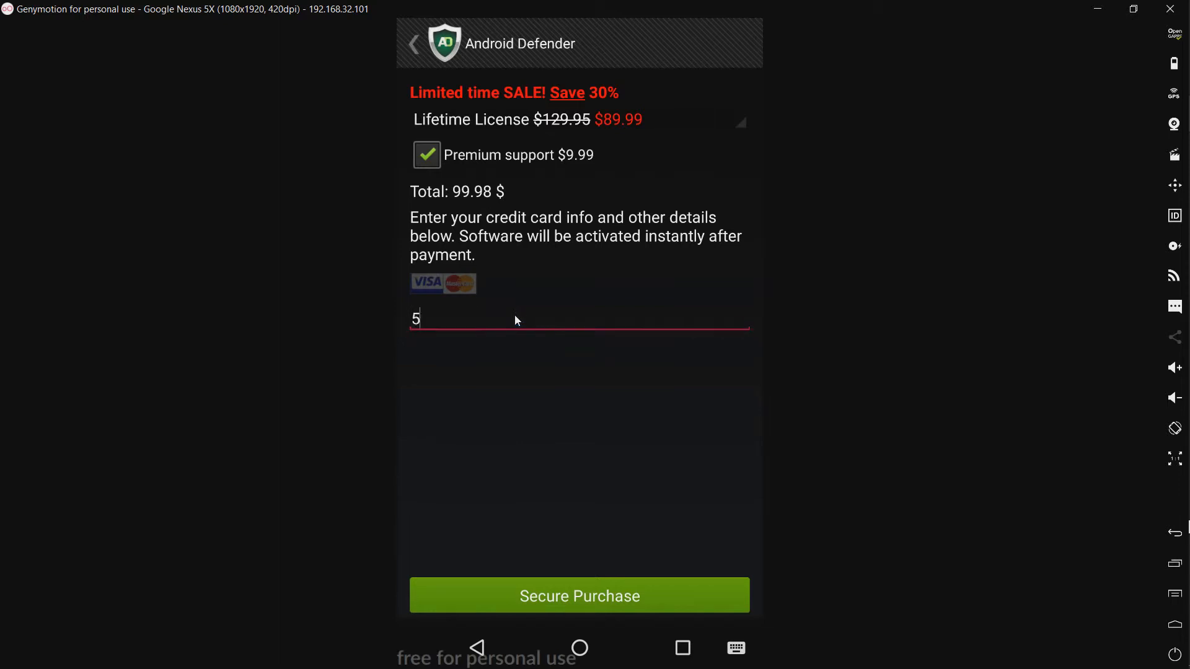
pyautogui.write('555555555555555')
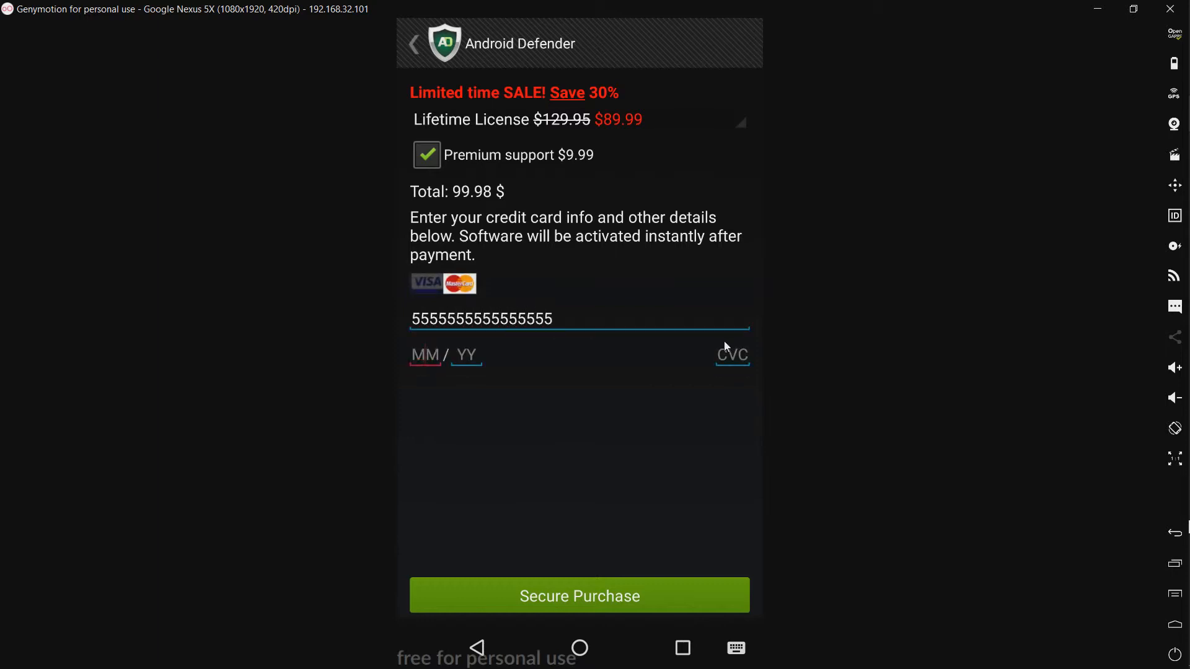
pyautogui.write('05')
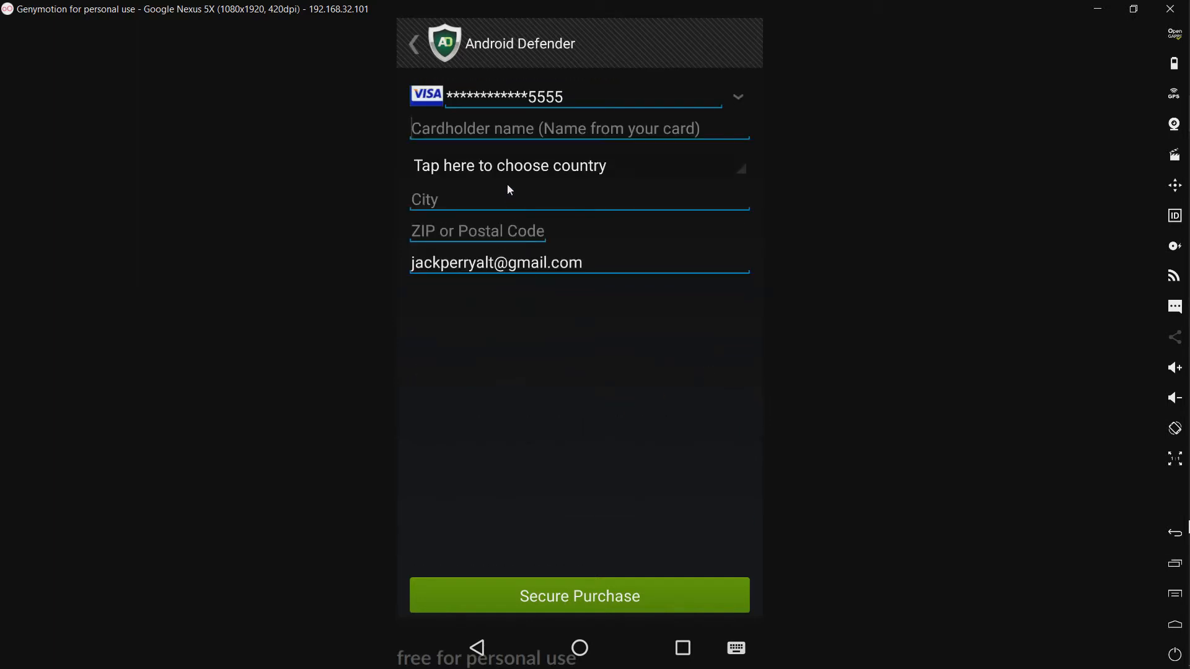
# Submit billing details with country Afghanistan, placeholder name and city, and ZIP 33333
pyautogui.click(508, 166)
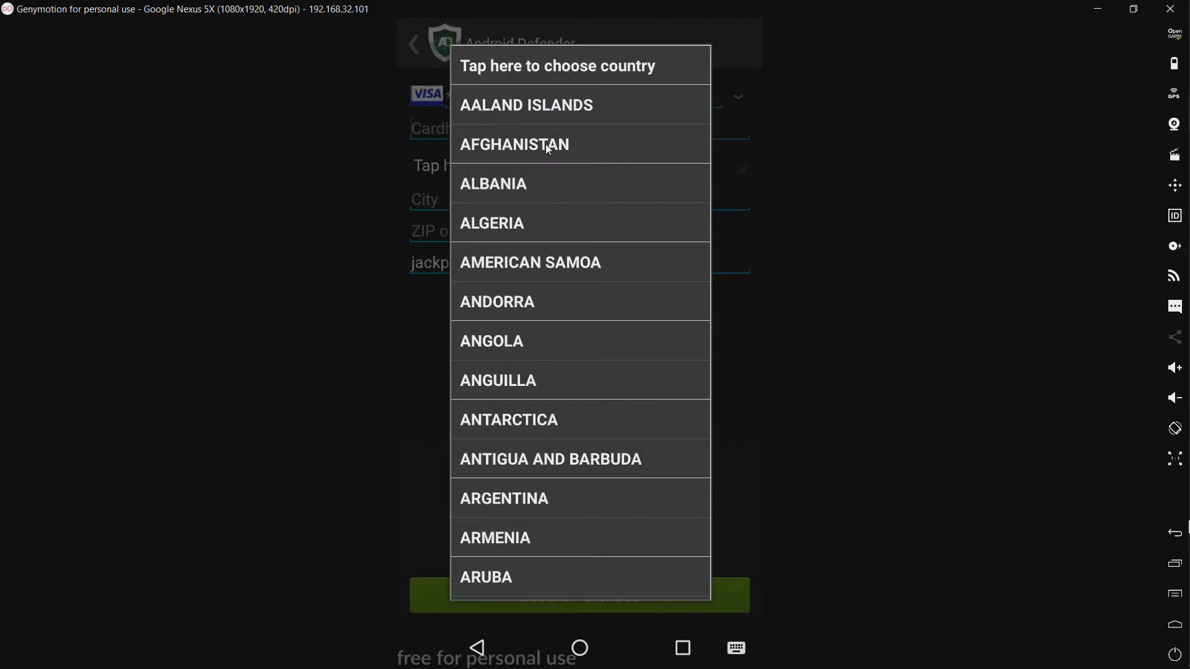
pyautogui.click(514, 144)
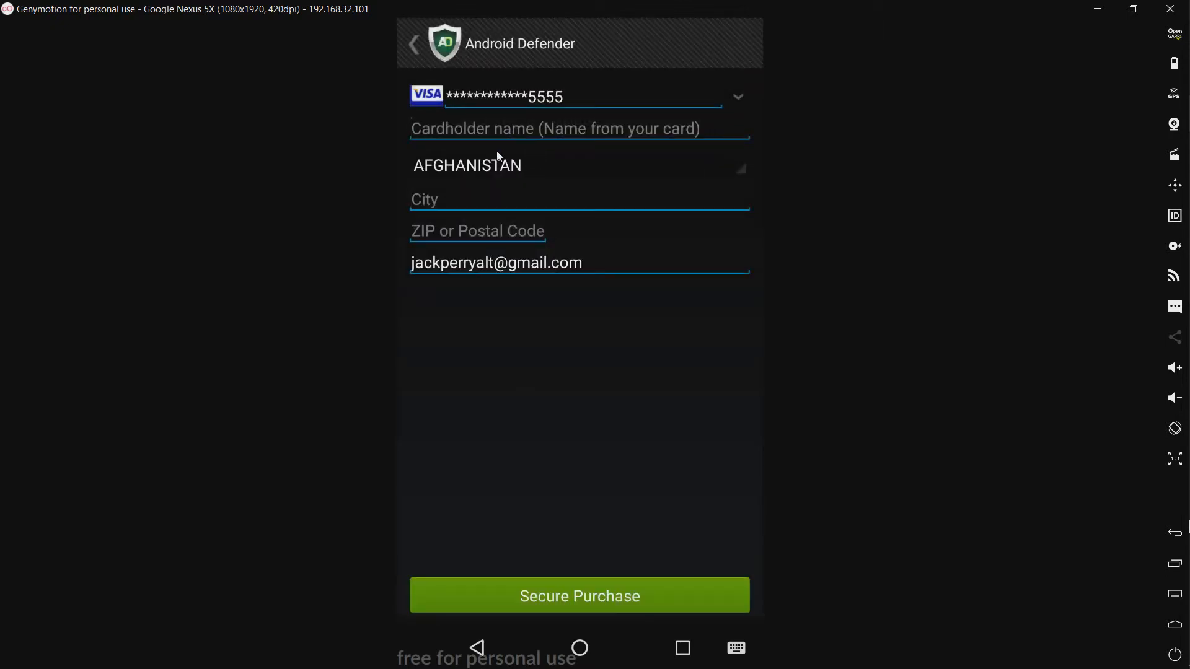
pyautogui.write('Hga')
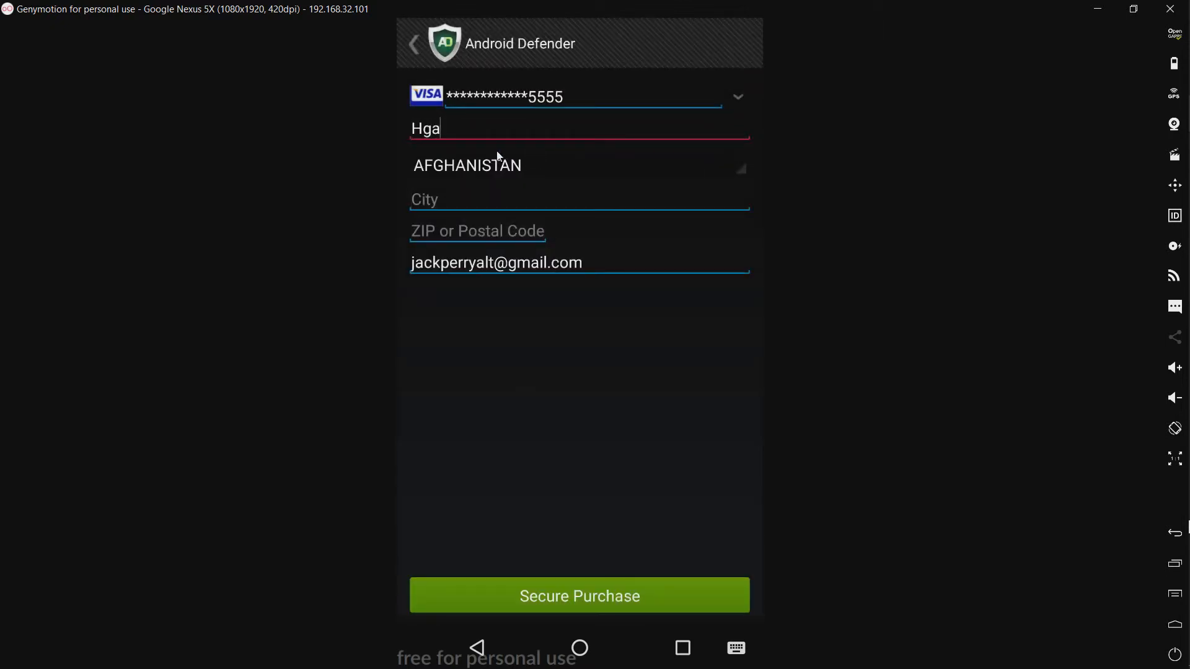
pyautogui.write('sd')
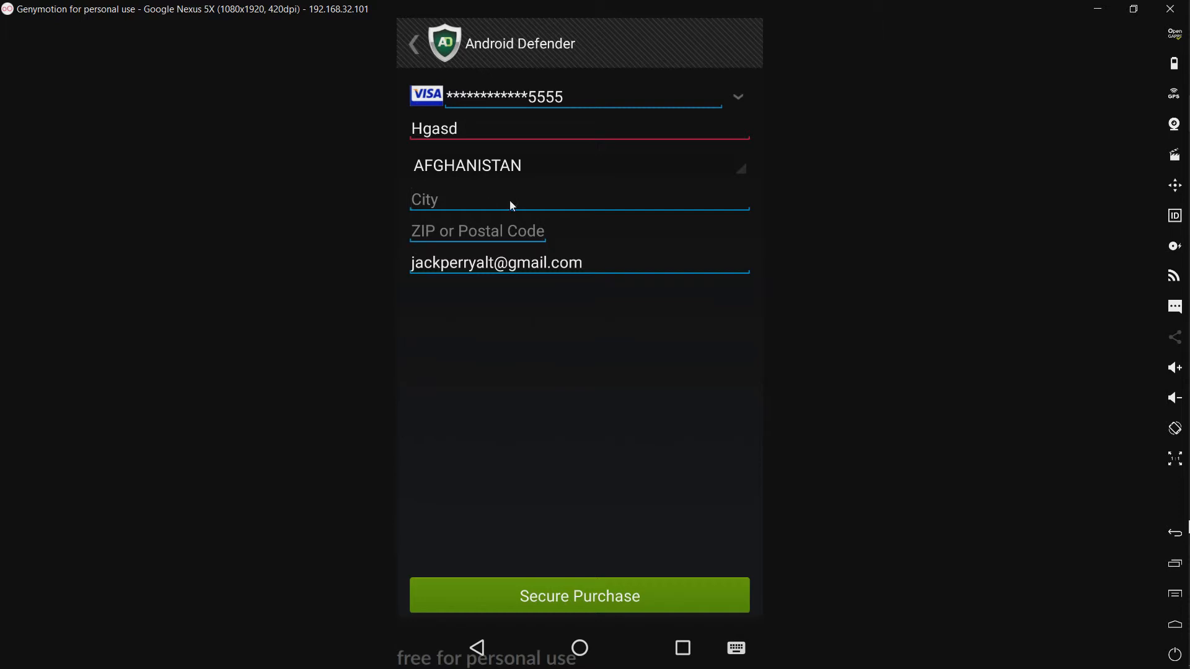
pyautogui.write('H')
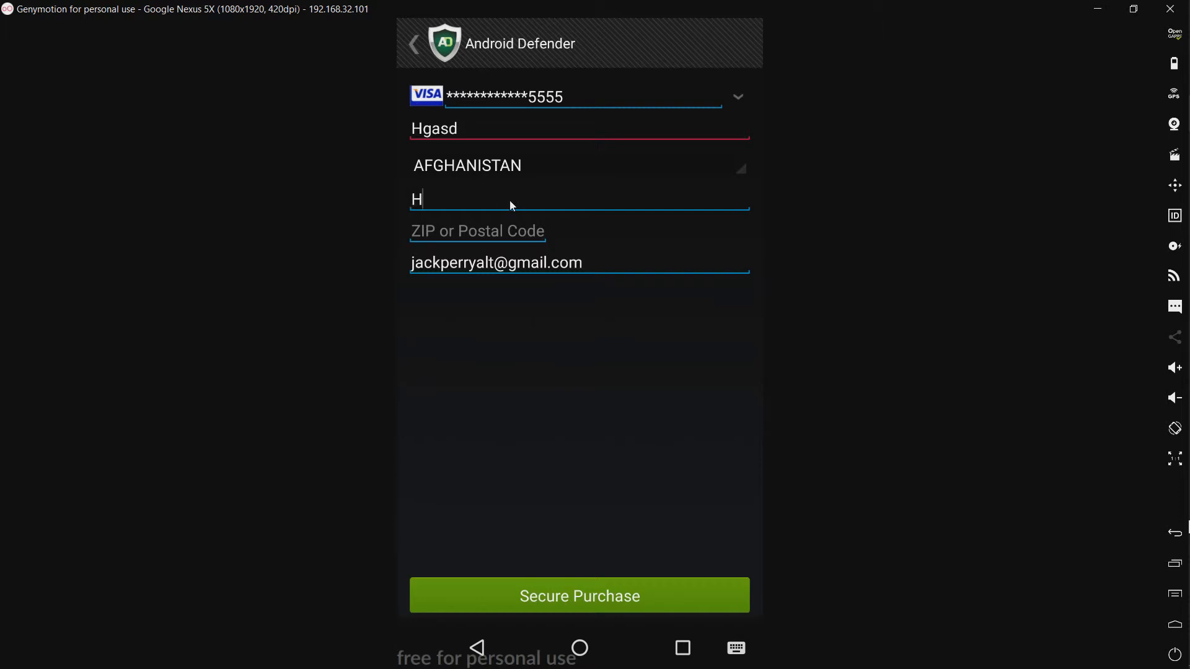
pyautogui.write('hufbhuj')
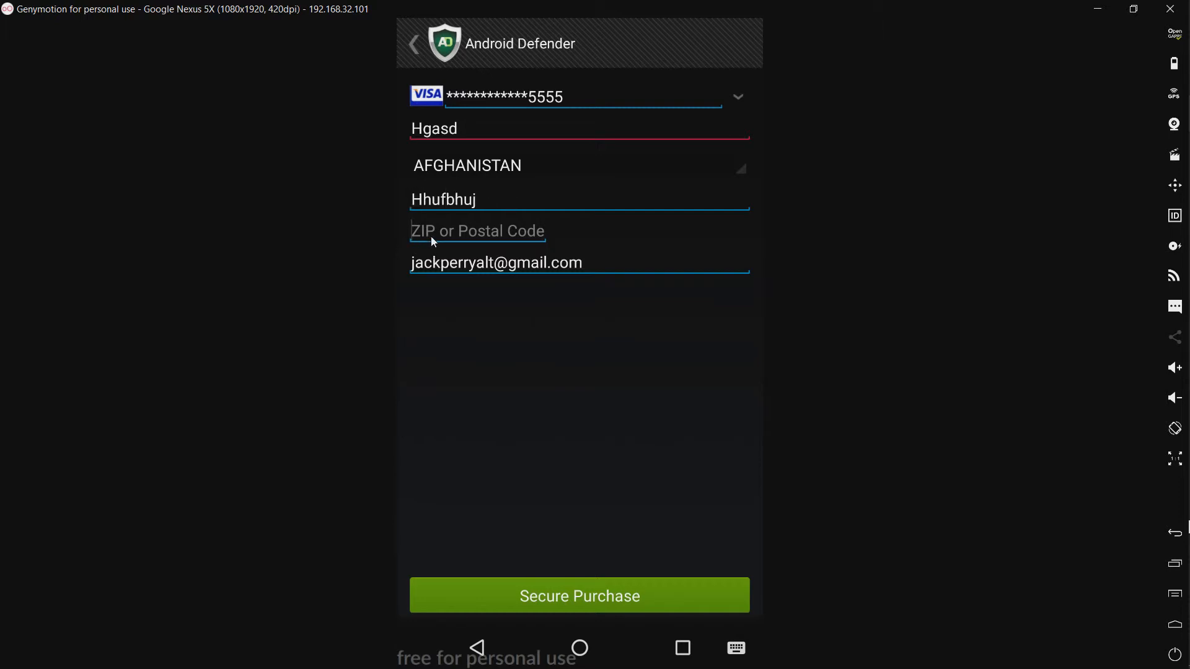
pyautogui.write('33333')
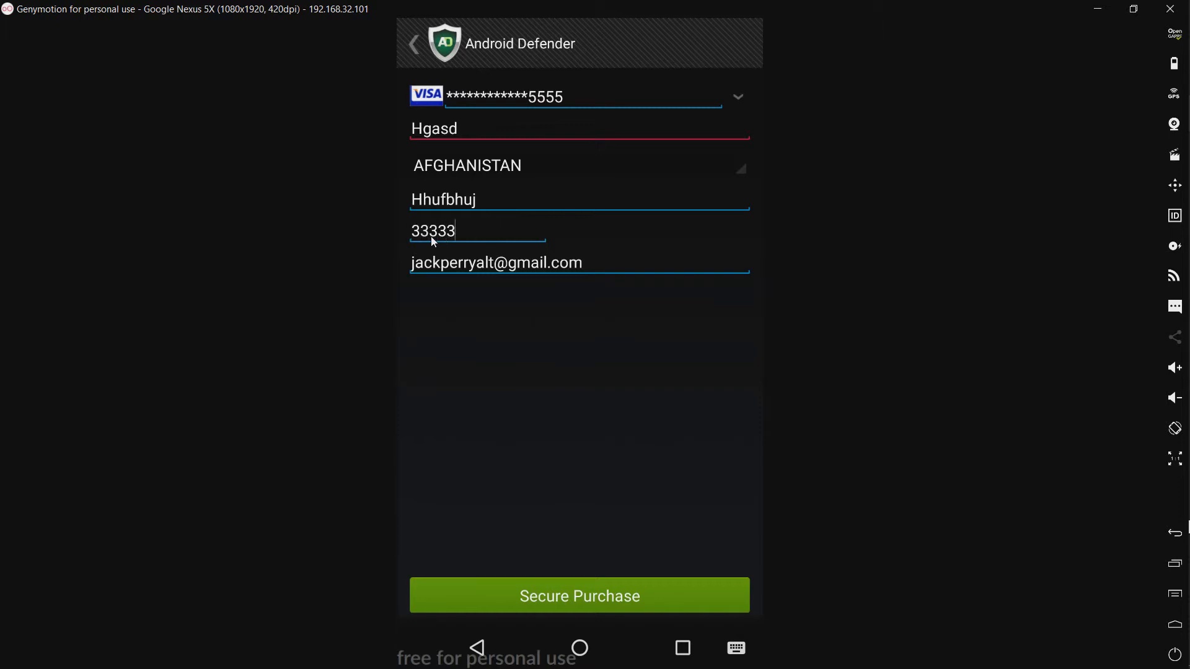
pyautogui.click(579, 596)
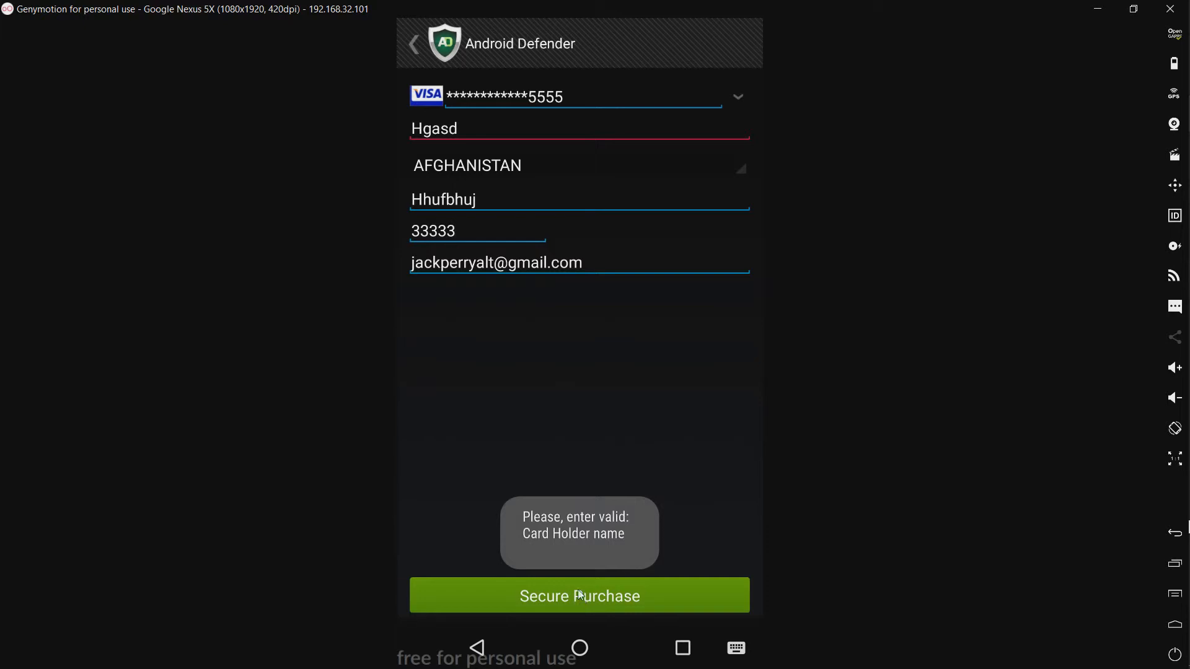
# Add 'Ghgyughg' to the cardholder name, resubmit to a decline, and return to the scan screen
pyautogui.click(455, 128)
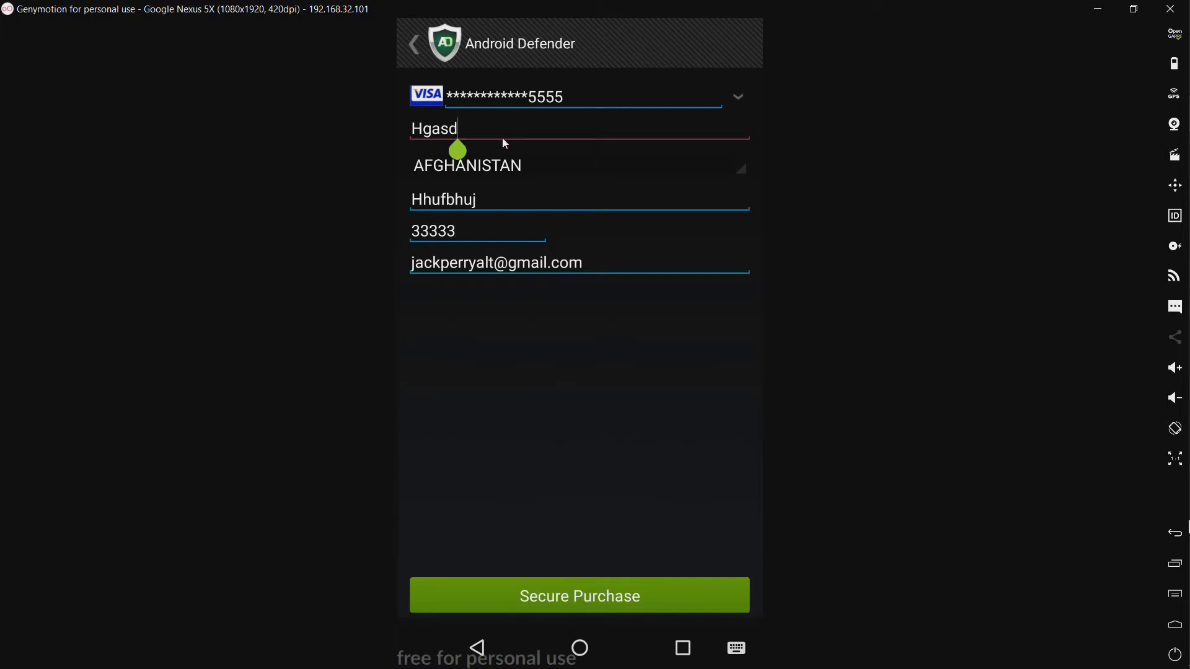
pyautogui.write('Ghgyughg')
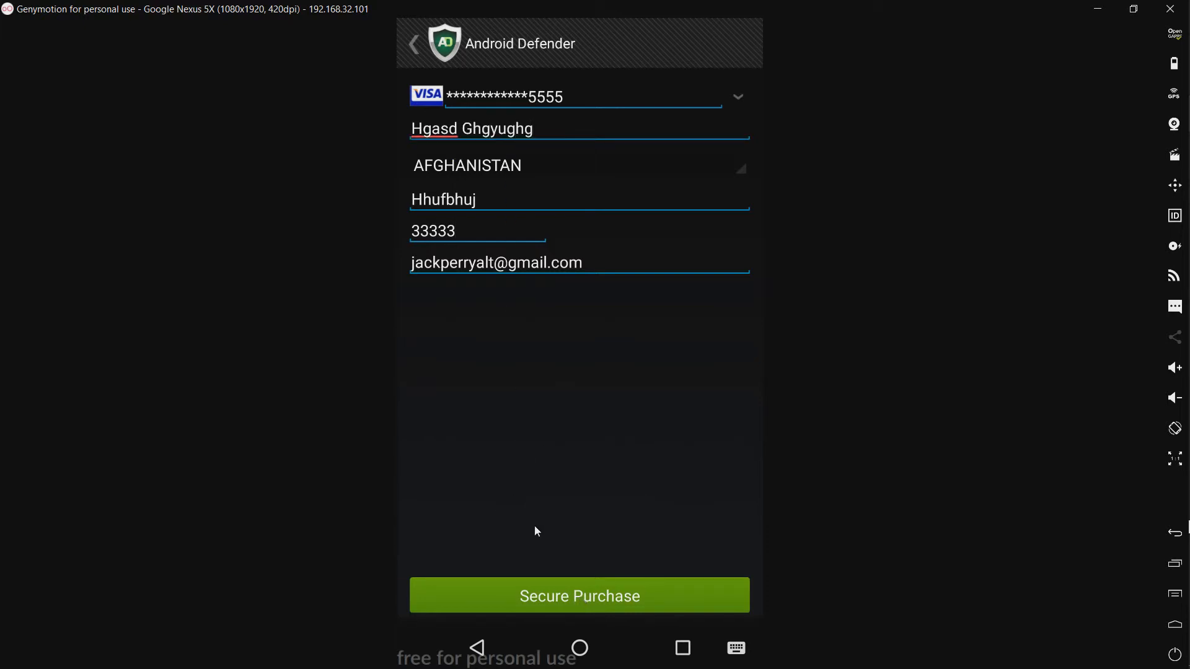
pyautogui.click(578, 596)
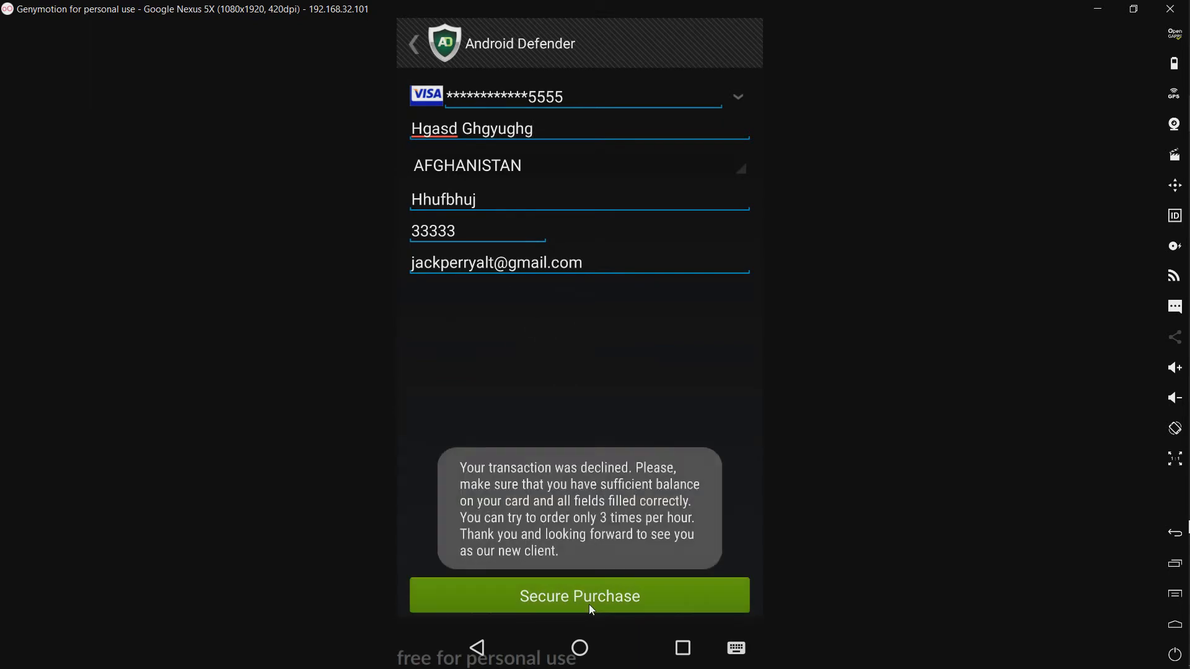
pyautogui.moveTo(478, 633)
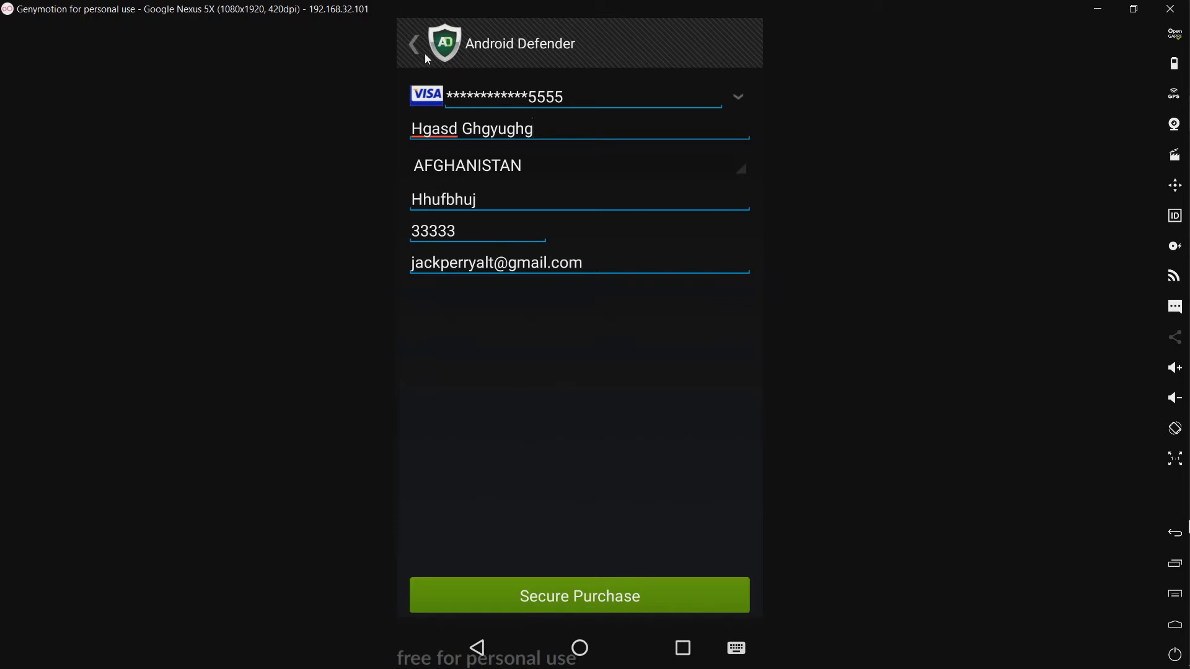
pyautogui.click(578, 596)
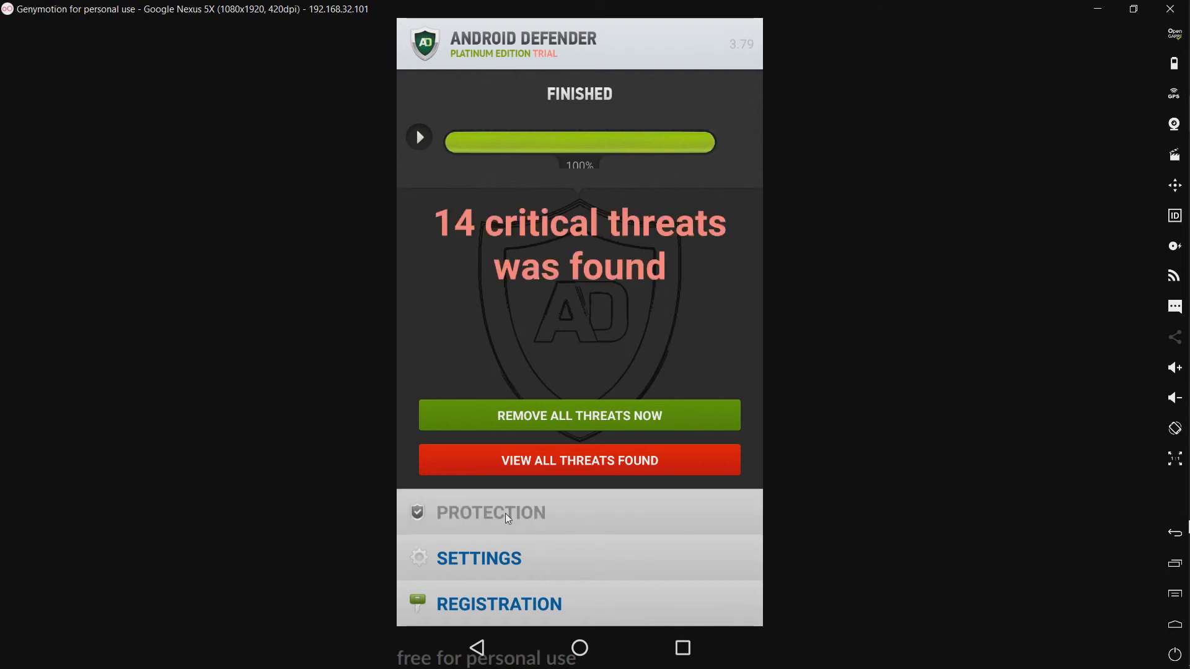
pyautogui.click(490, 513)
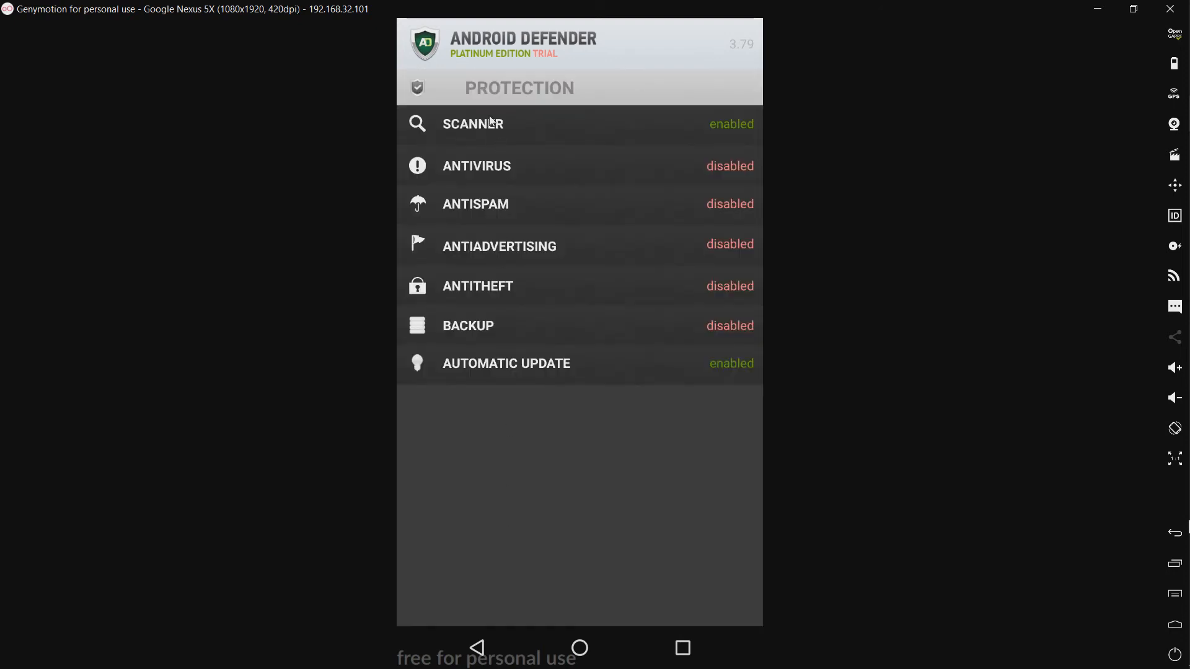
pyautogui.moveTo(491, 256)
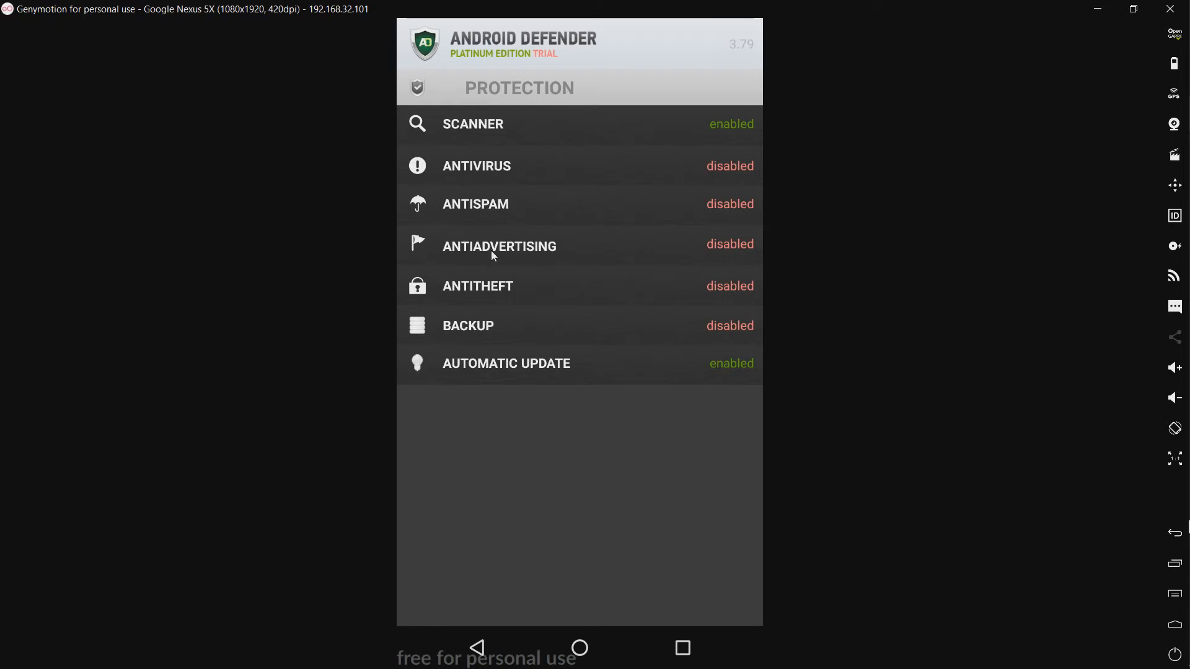
pyautogui.moveTo(484, 325)
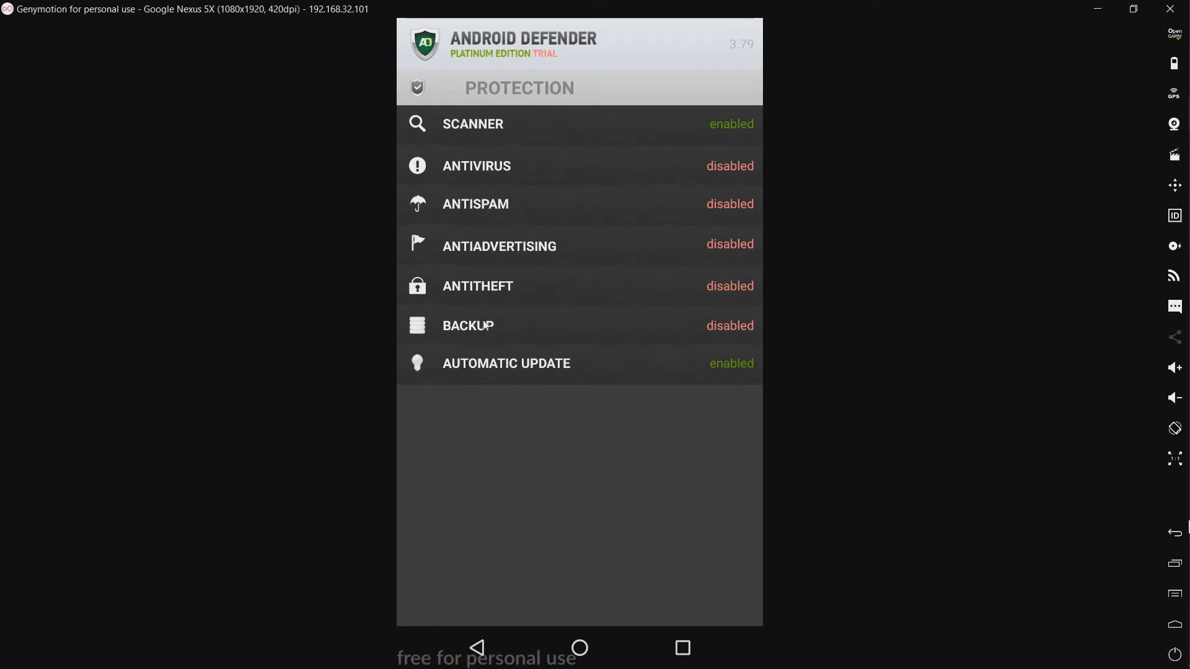
pyautogui.moveTo(461, 226)
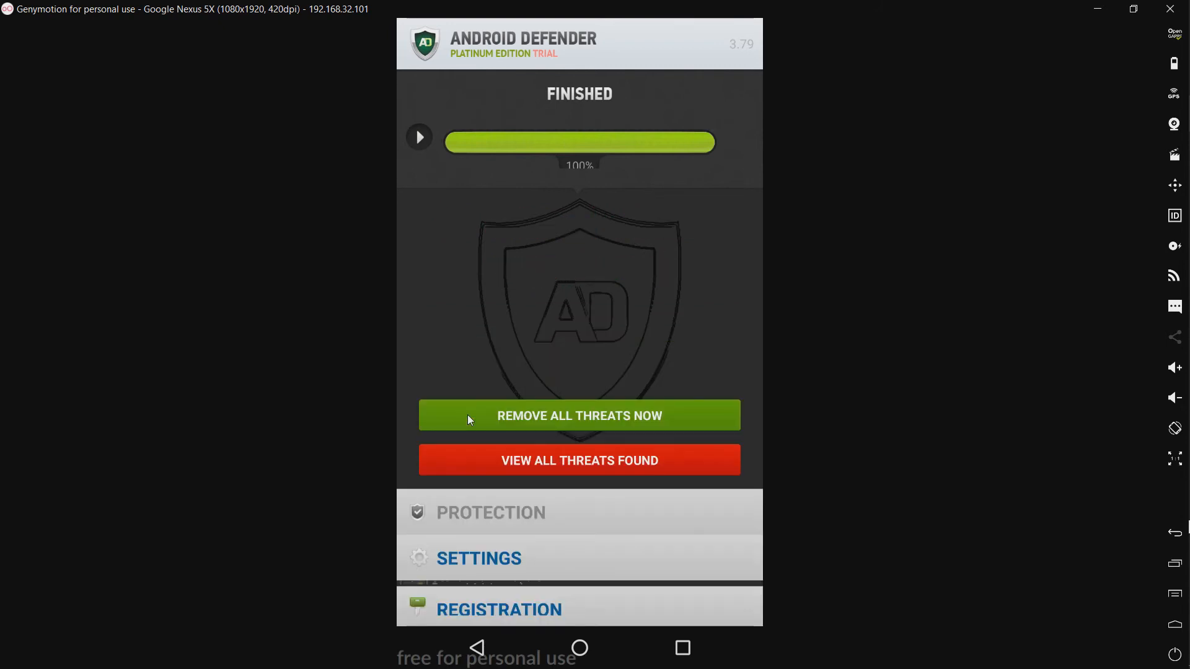
pyautogui.click(579, 415)
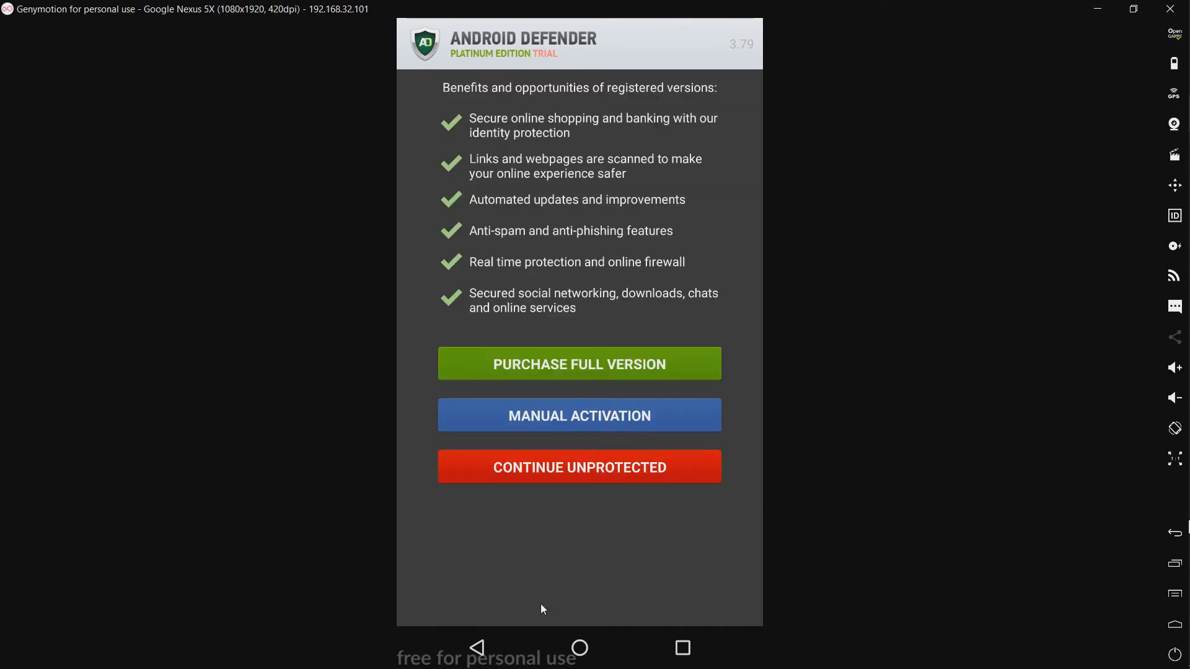
pyautogui.moveTo(556, 487)
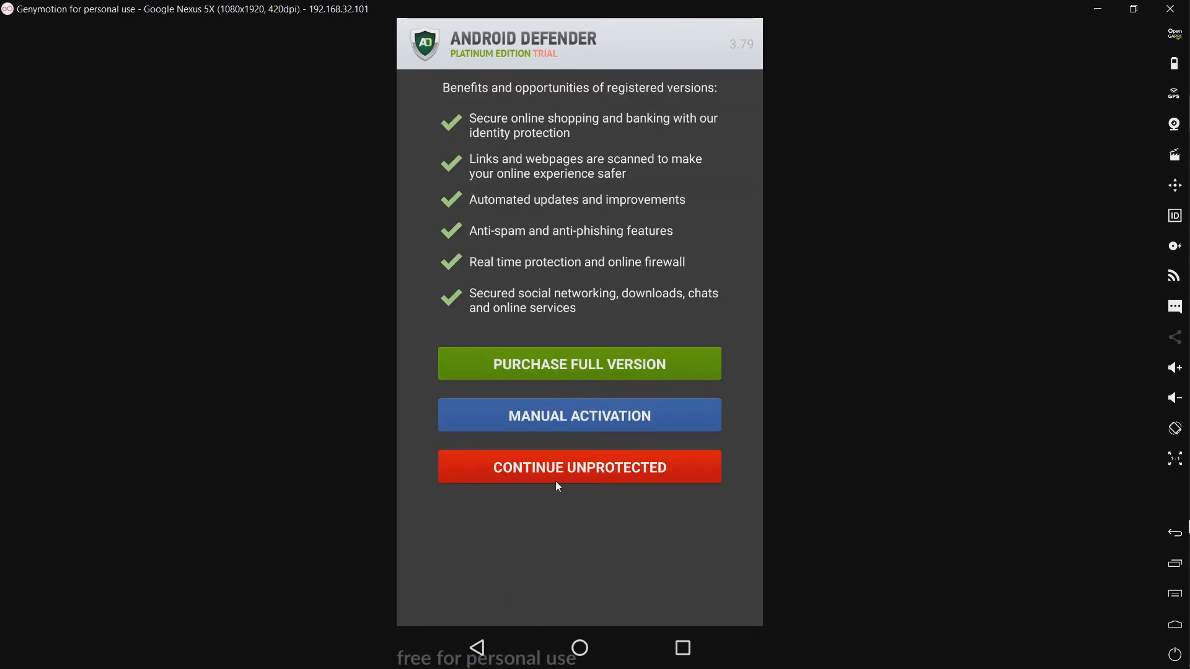
pyautogui.click(579, 466)
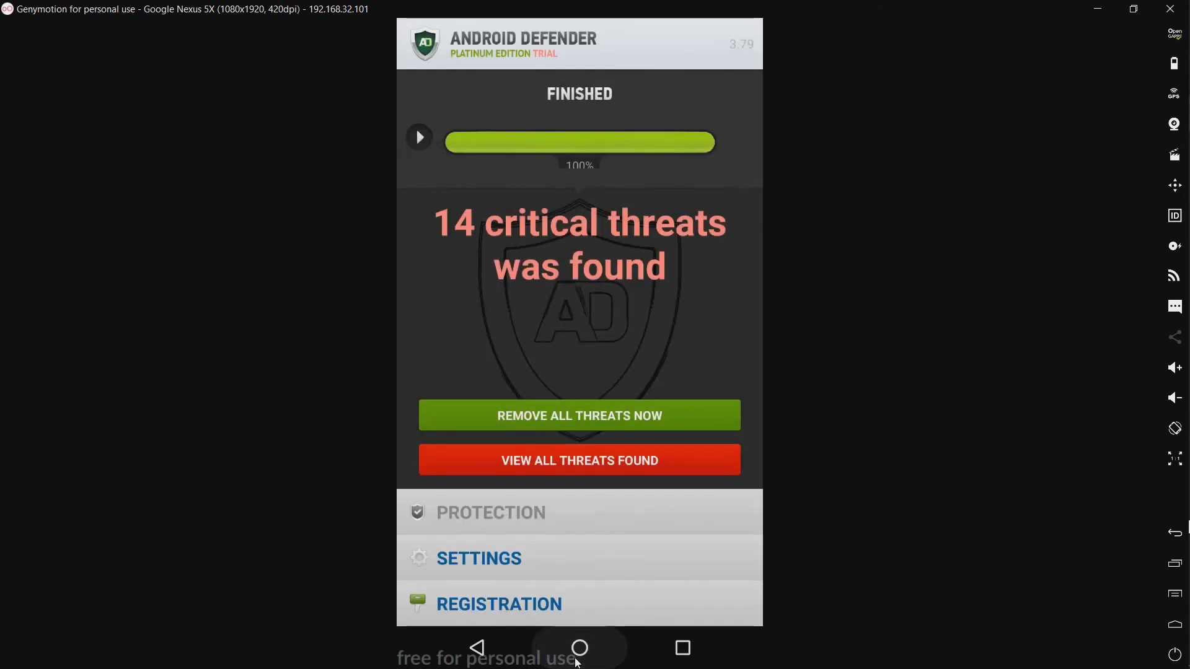
# Drag Android Defender to Uninstall, confirm, then open Manage Device Administrators after the refusal
pyautogui.click(578, 647)
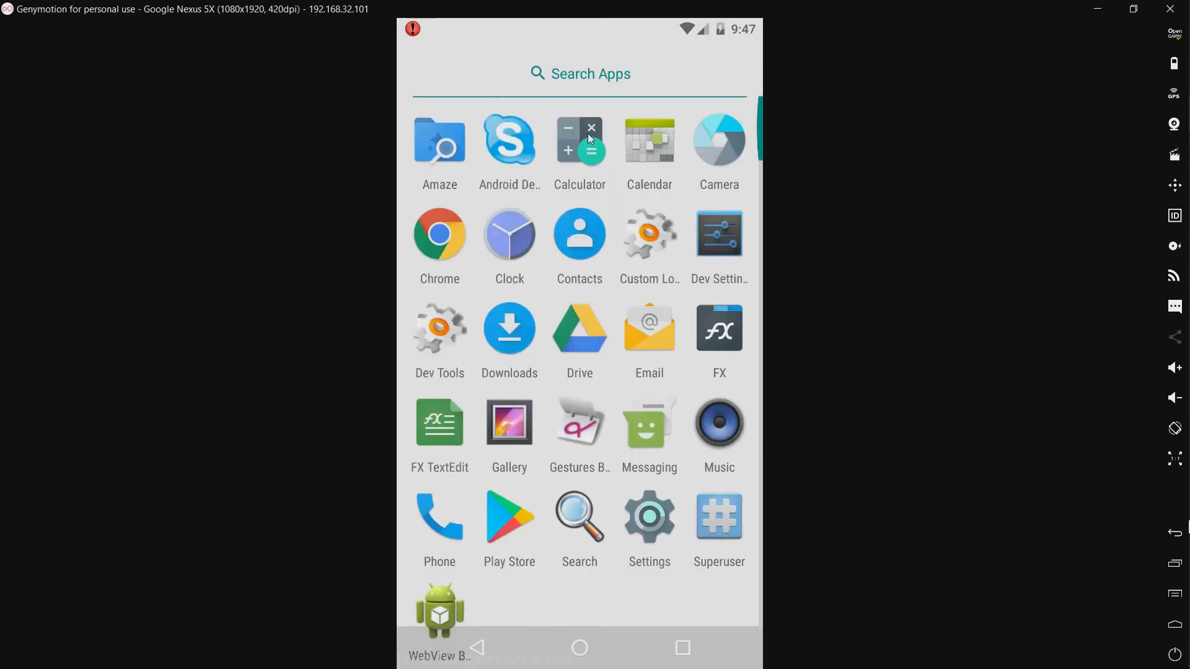
pyautogui.moveTo(635, 232)
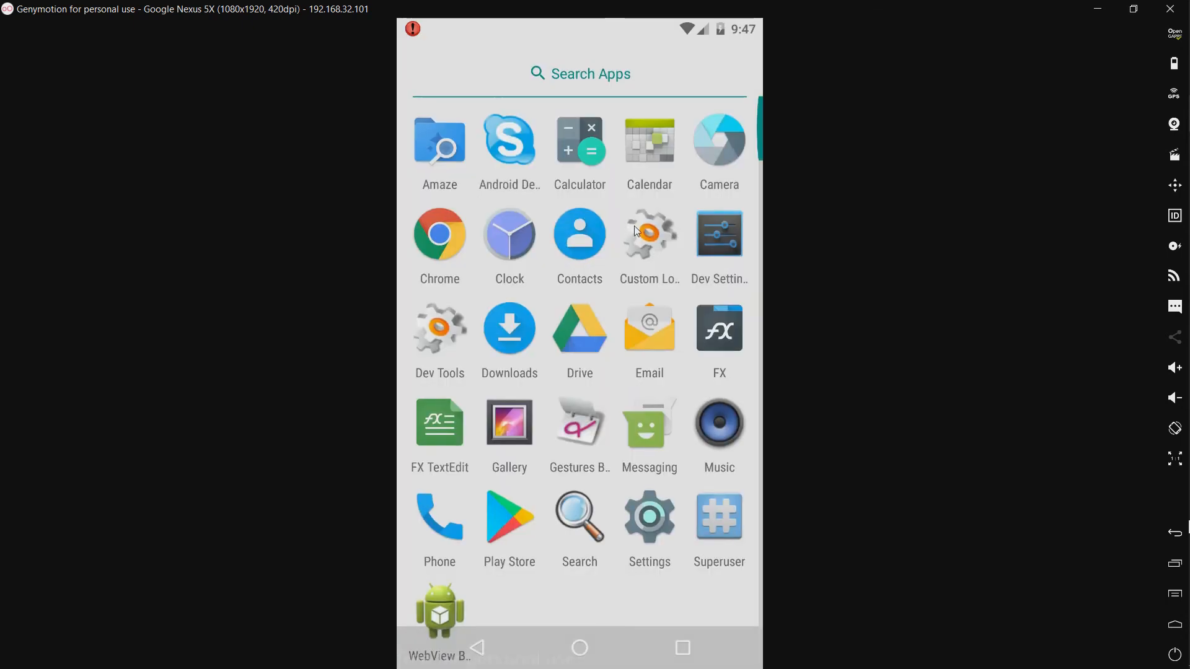
pyautogui.moveTo(650, 213)
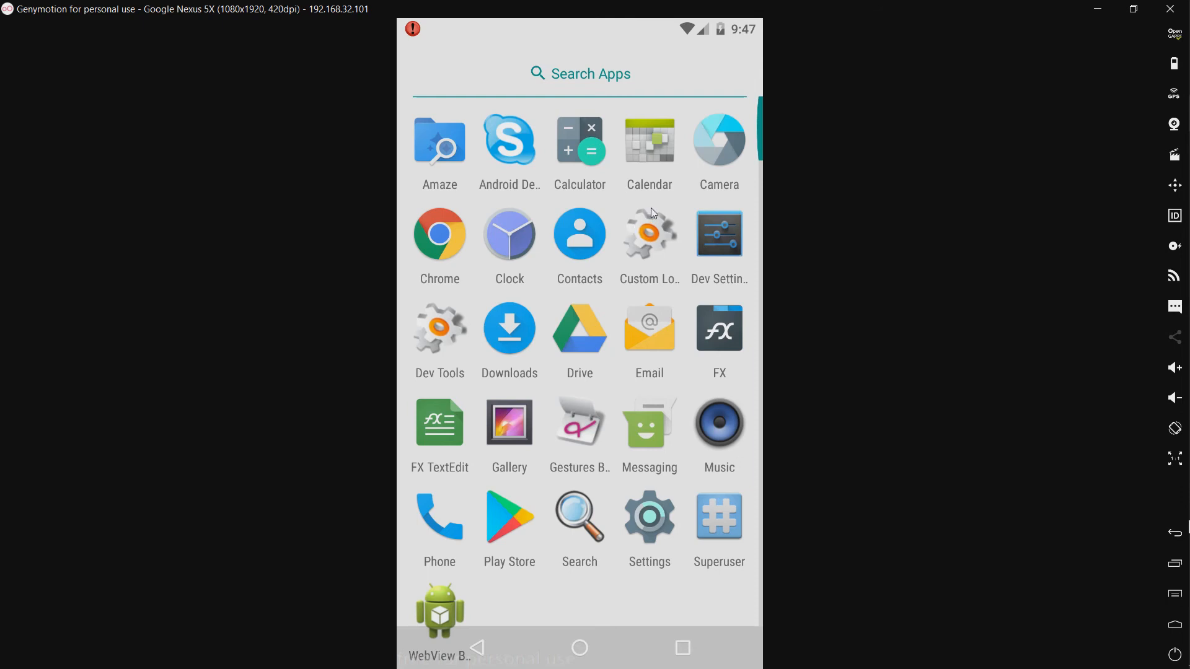
pyautogui.moveTo(665, 251)
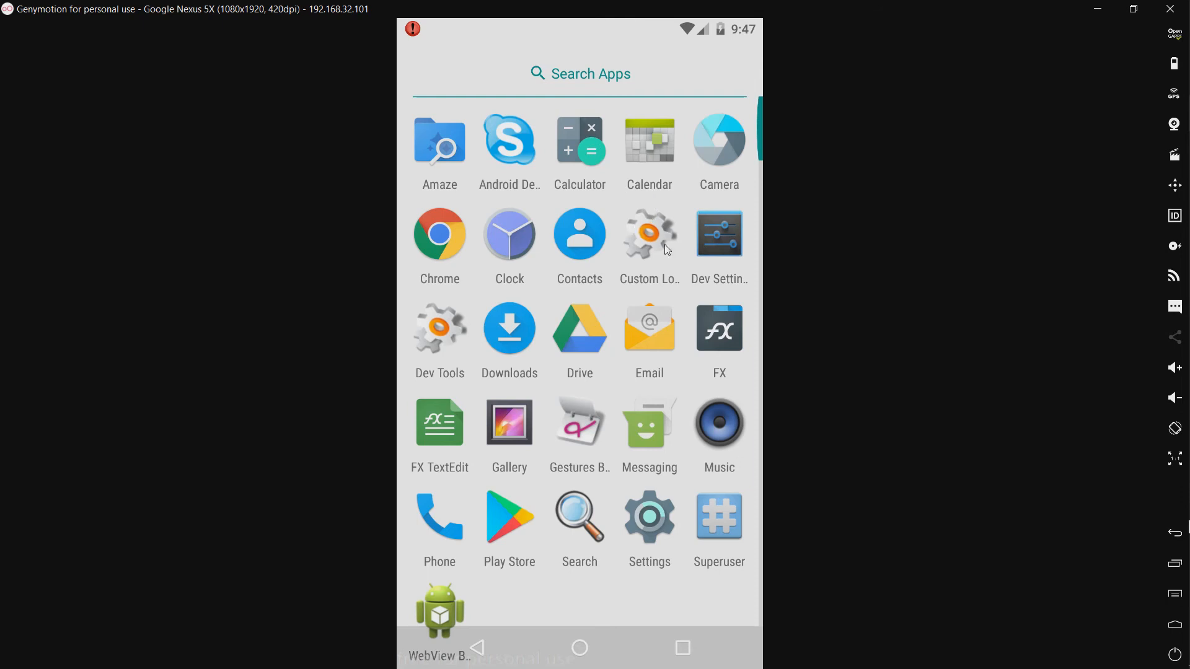
pyautogui.moveTo(578, 197)
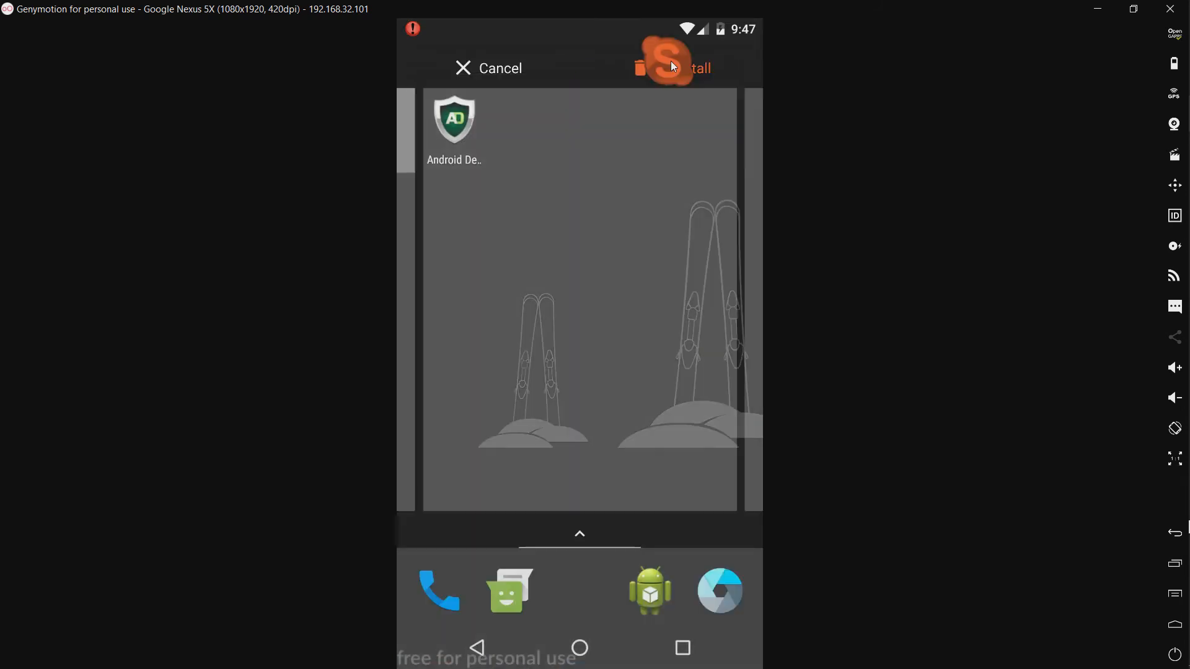
pyautogui.click(691, 68)
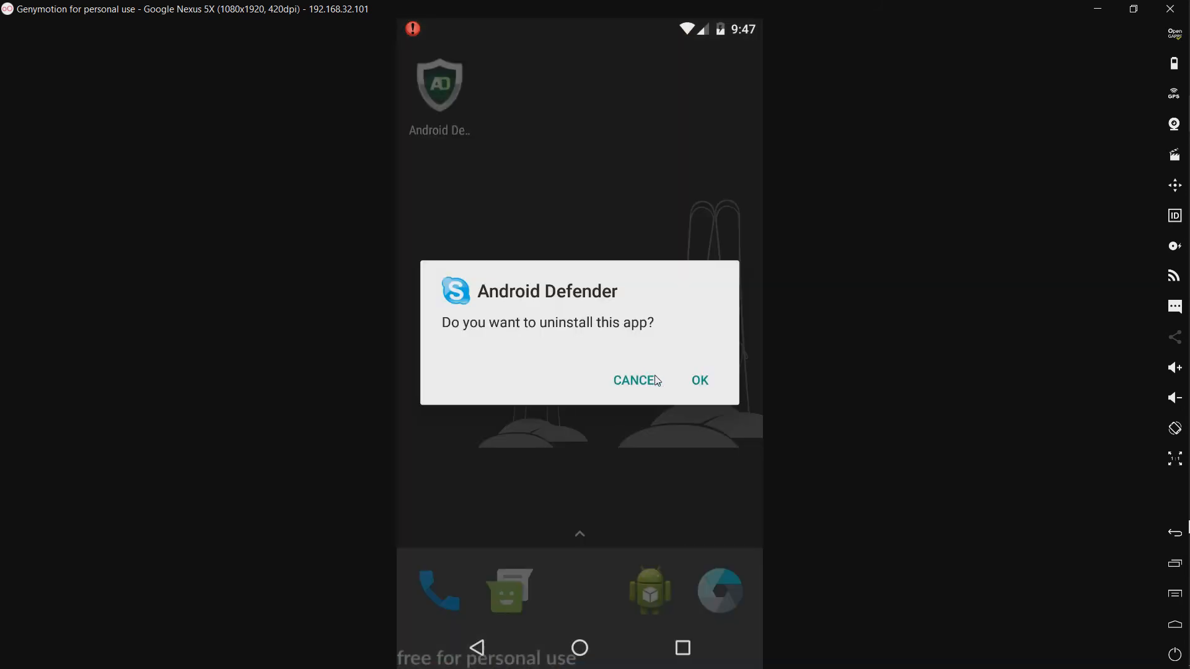
pyautogui.click(697, 380)
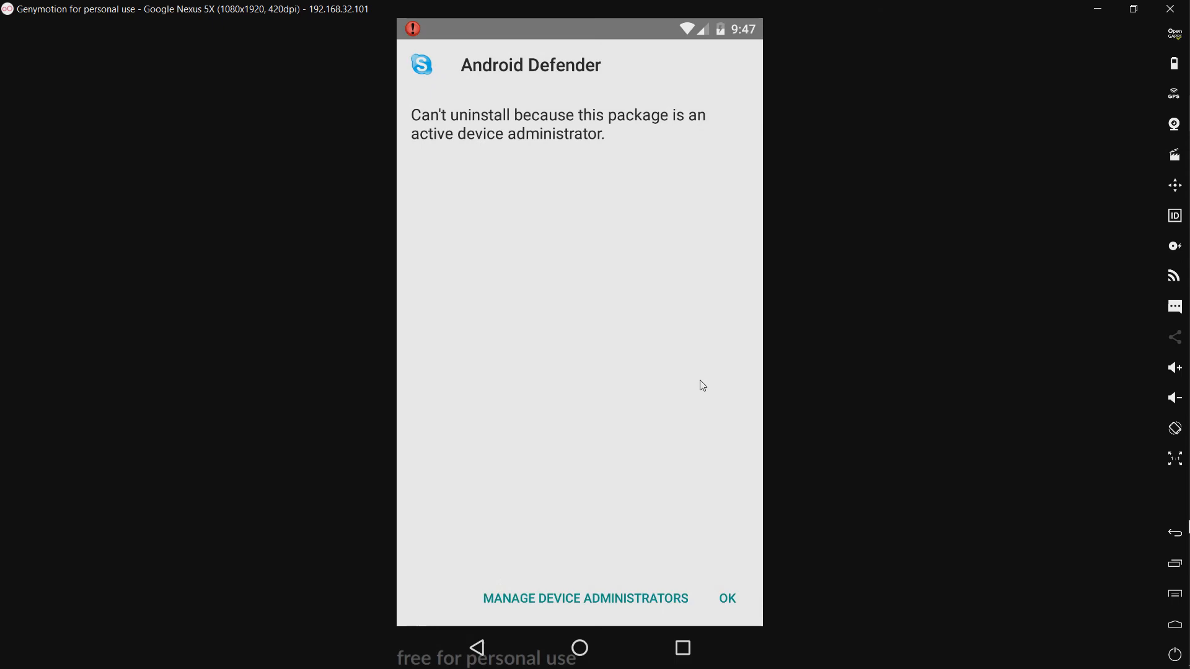
pyautogui.moveTo(640, 598)
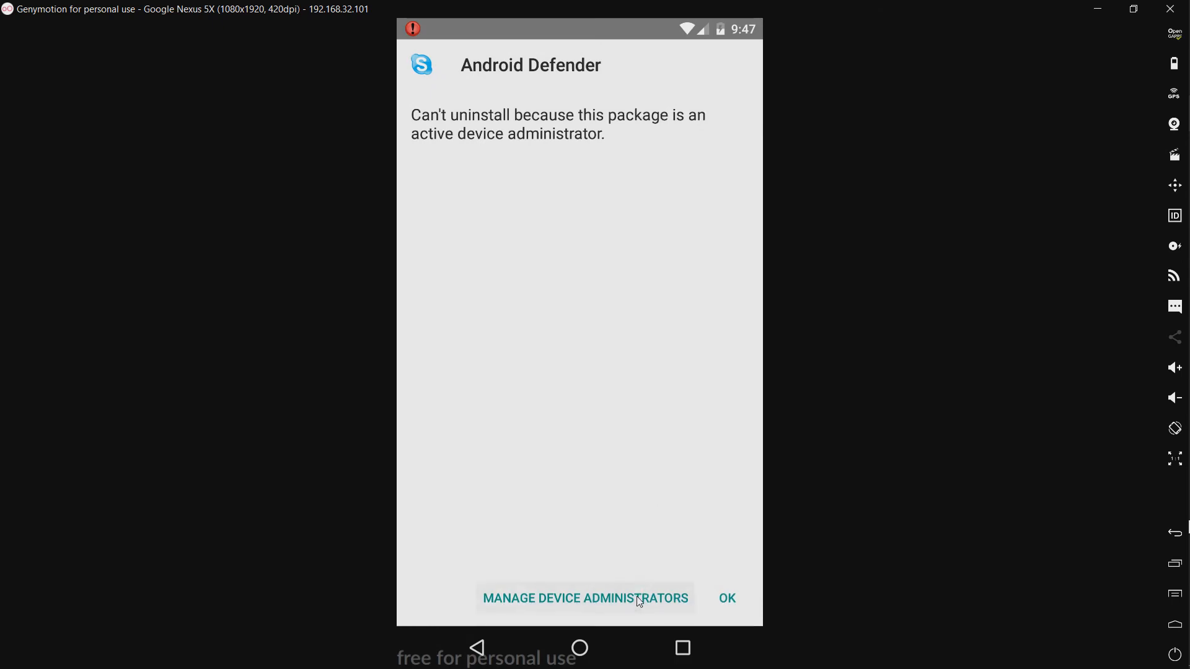
pyautogui.click(585, 598)
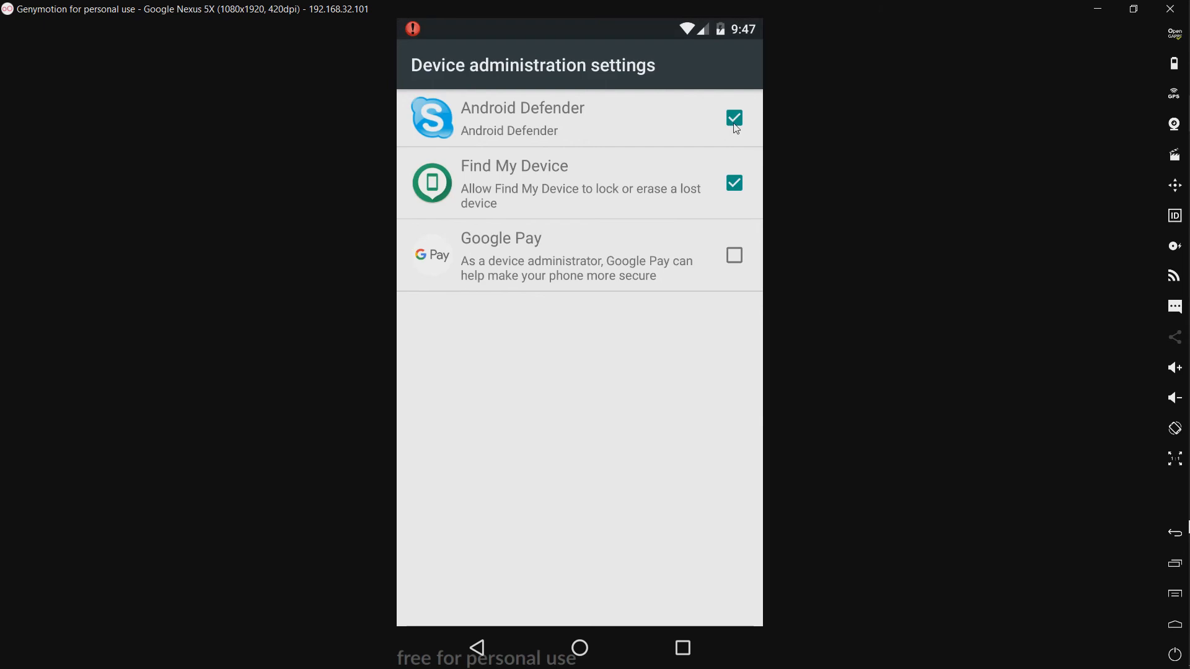
pyautogui.click(522, 119)
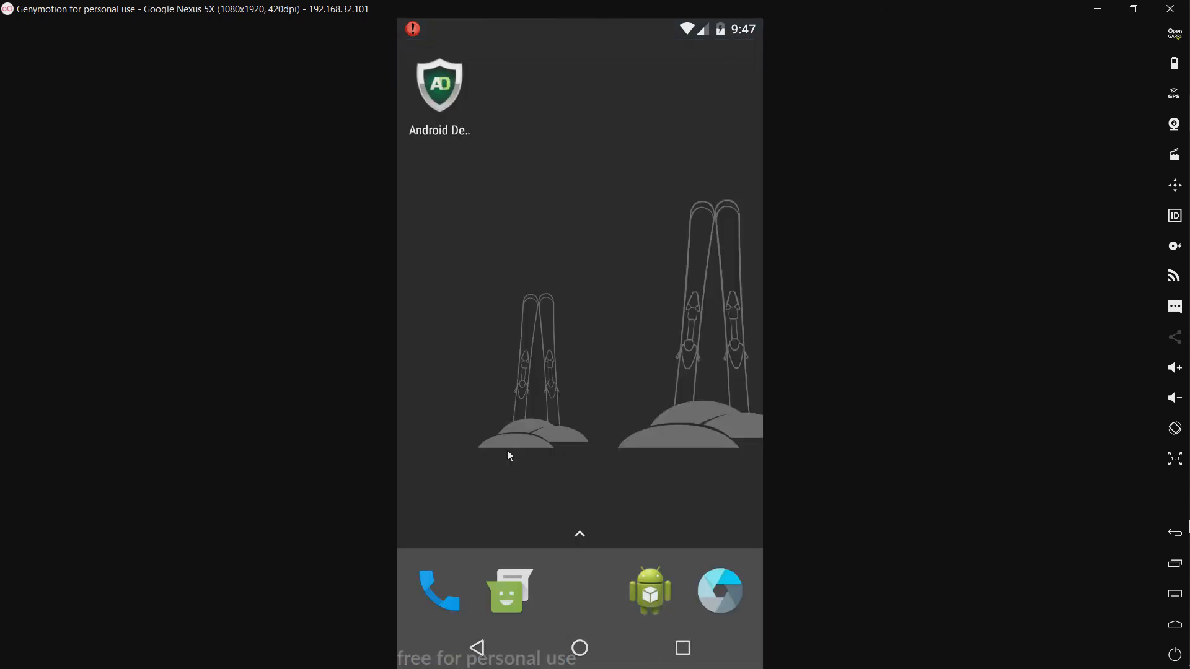
pyautogui.click(579, 533)
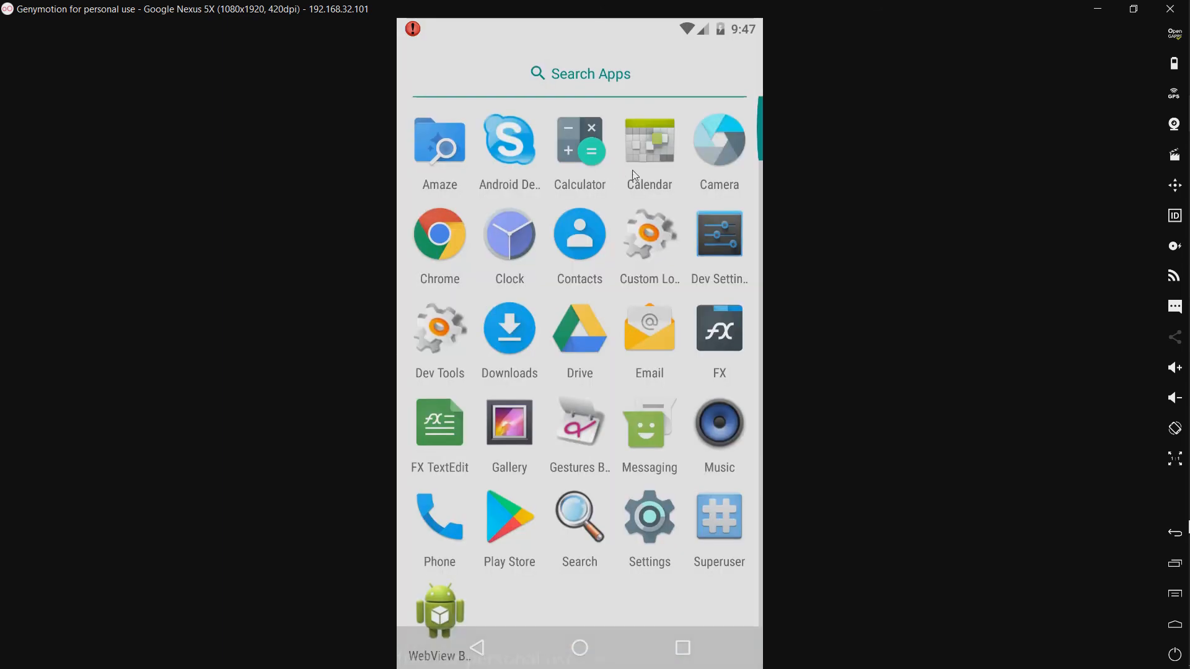
pyautogui.click(510, 141)
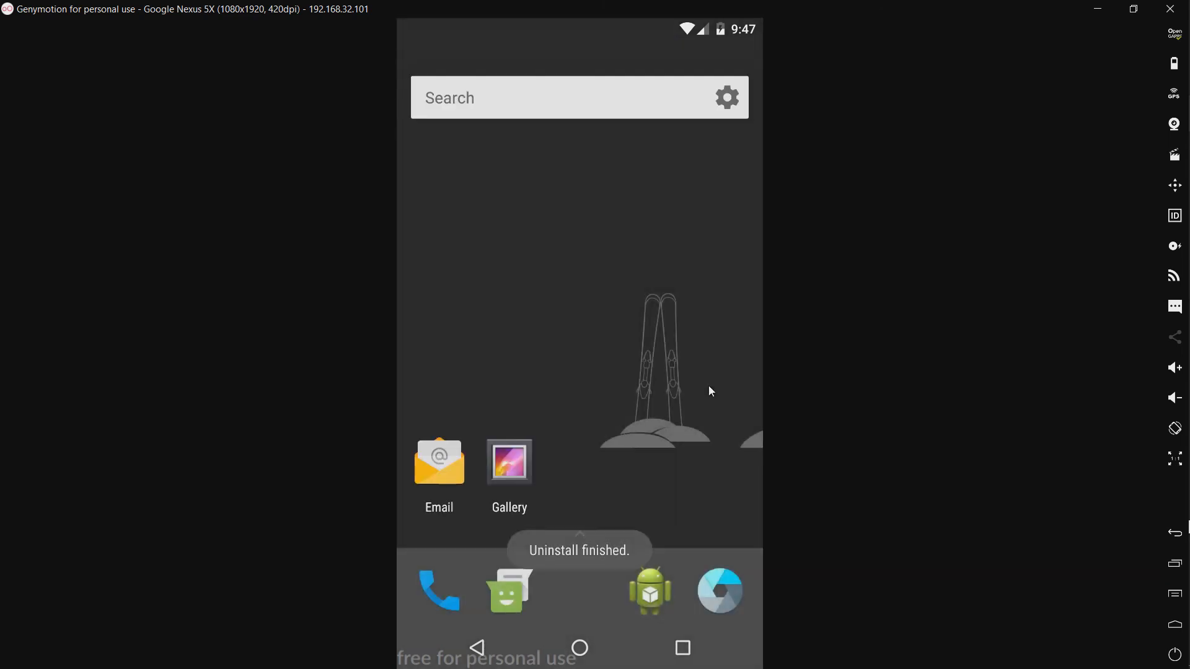
pyautogui.moveTo(562, 365)
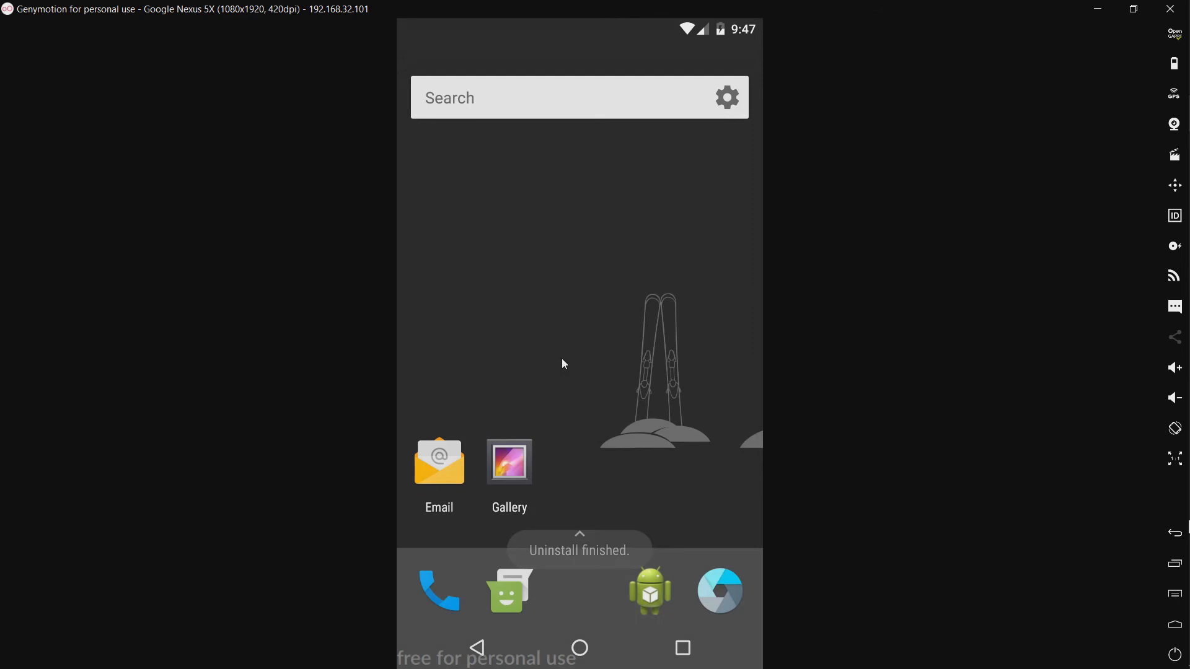